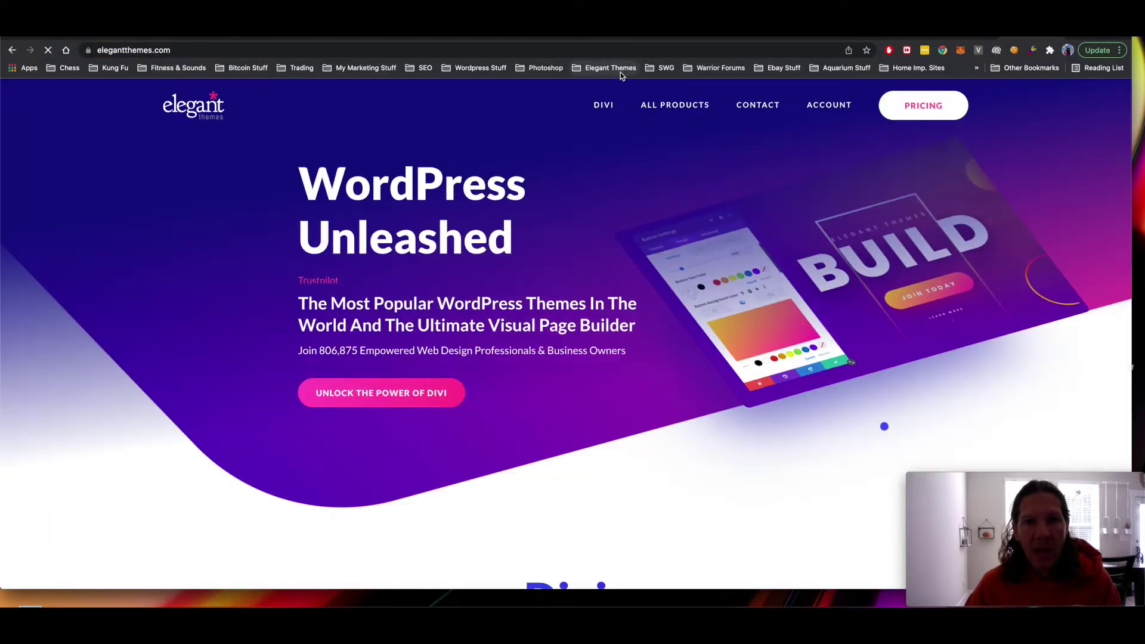
# - Log in to the Elegant Themes member account to reach the Members Area
pyautogui.click(829, 104)
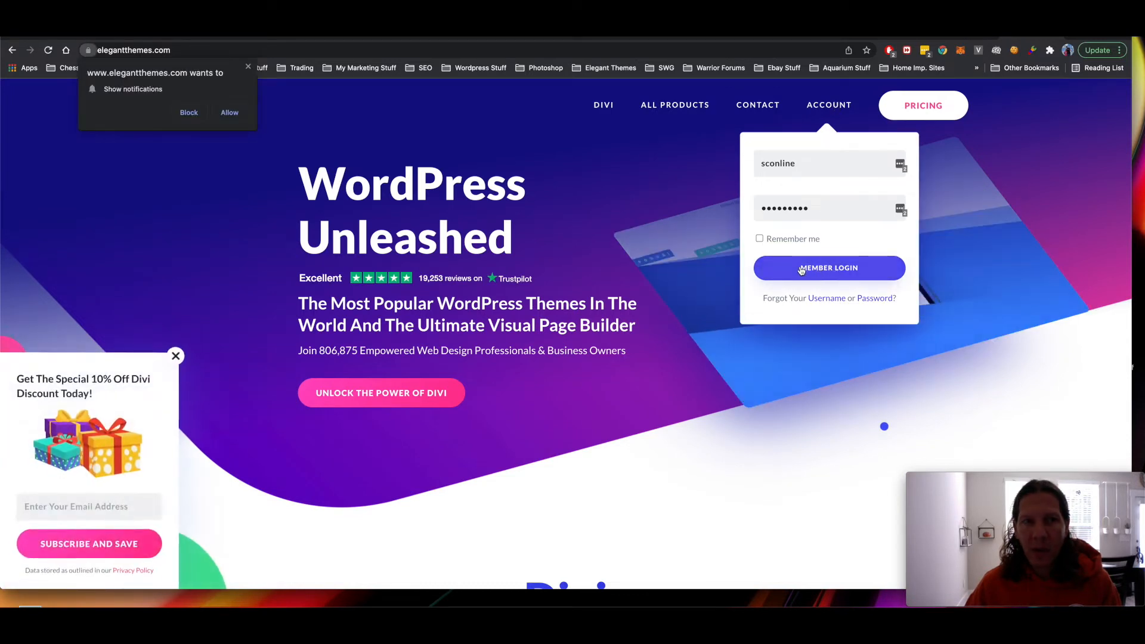
pyautogui.click(829, 267)
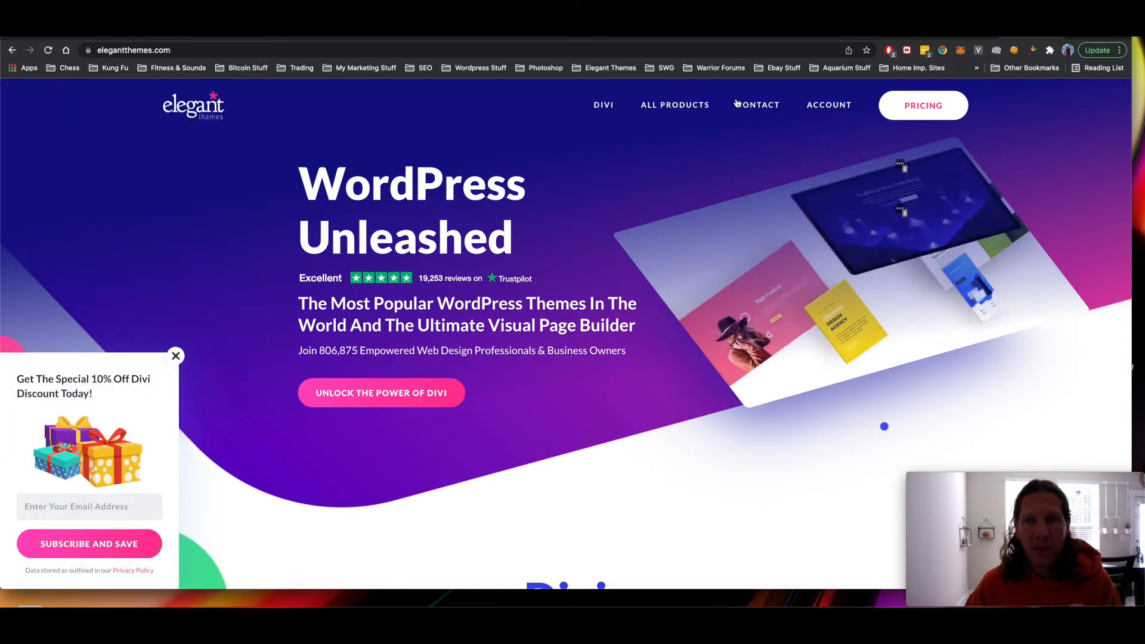
pyautogui.click(828, 105)
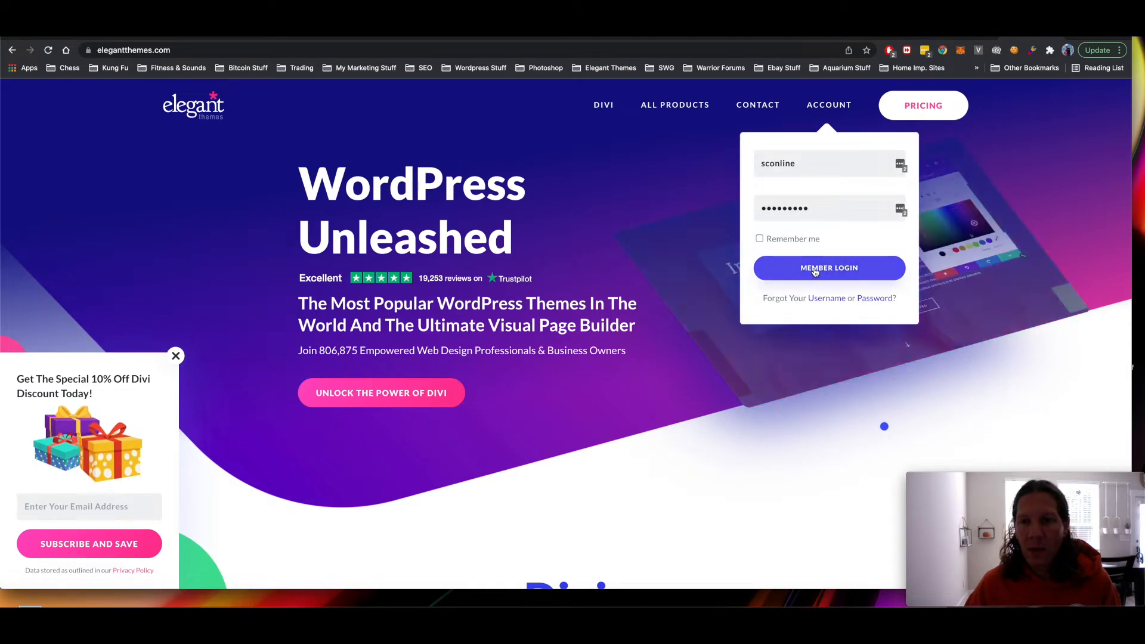
pyautogui.click(830, 267)
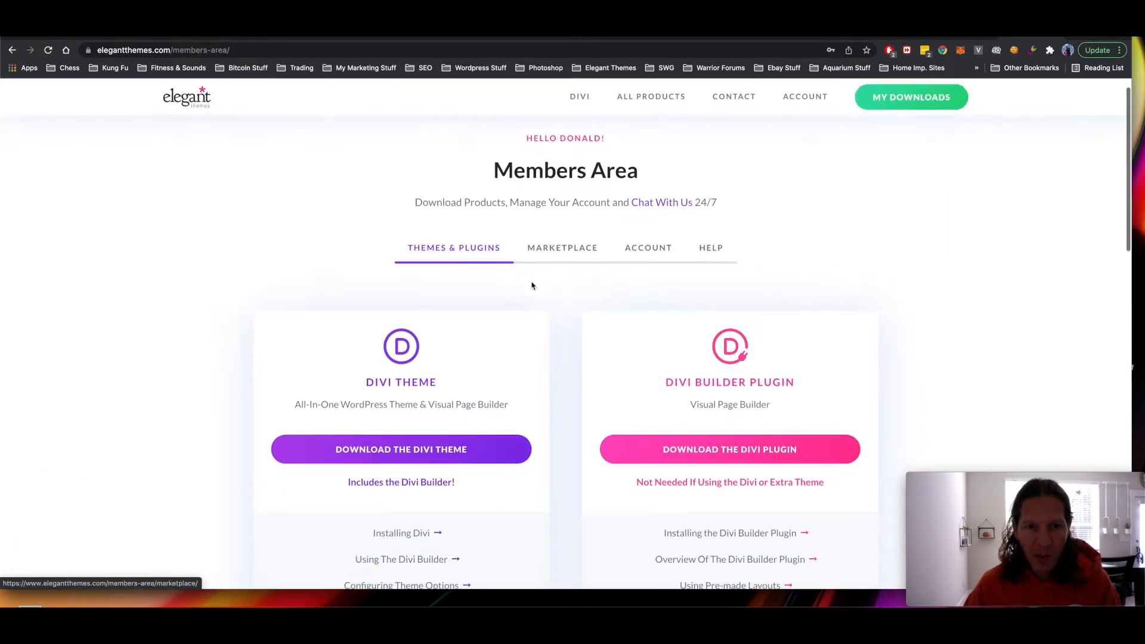
# - Download the Divi theme from Themes & Plugins as Divi.zip
pyautogui.click(412, 448)
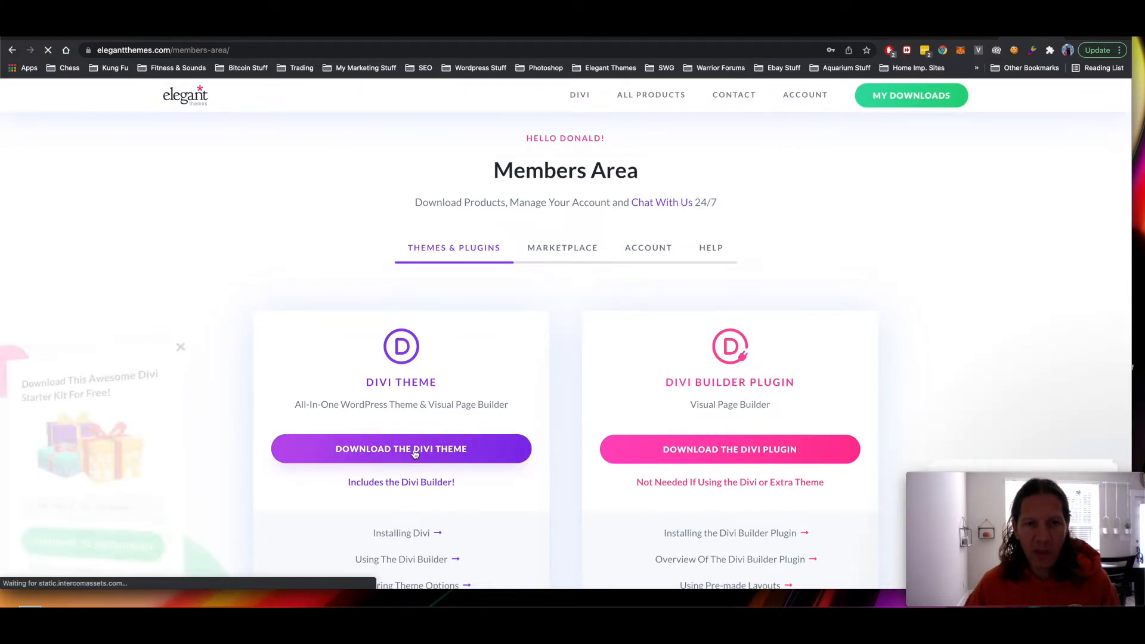
pyautogui.click(415, 448)
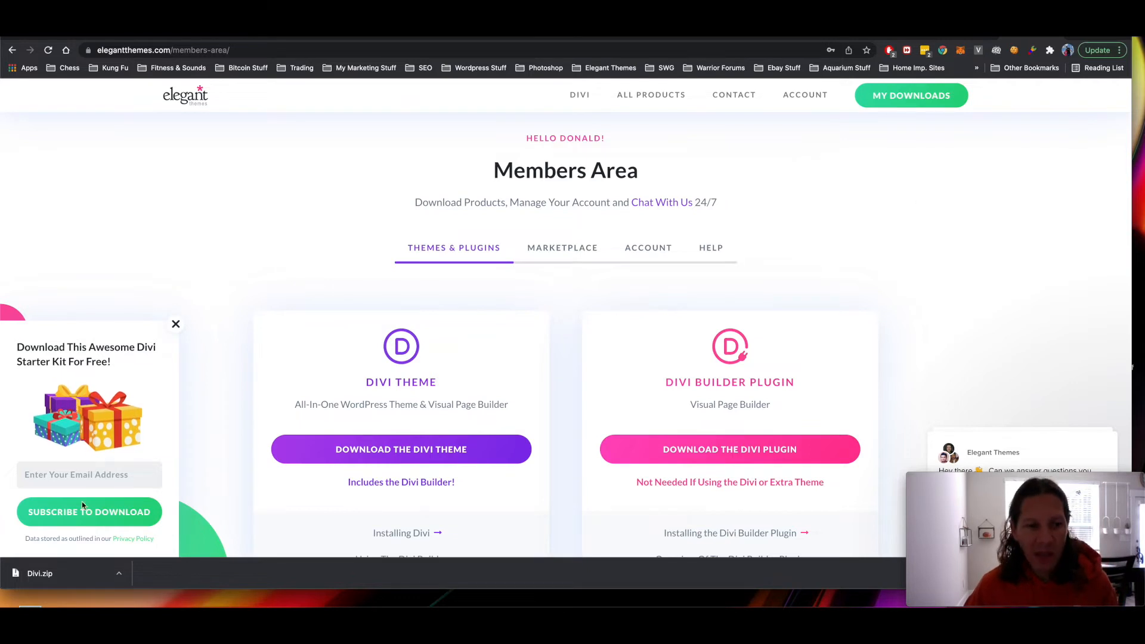
pyautogui.moveTo(960, 381)
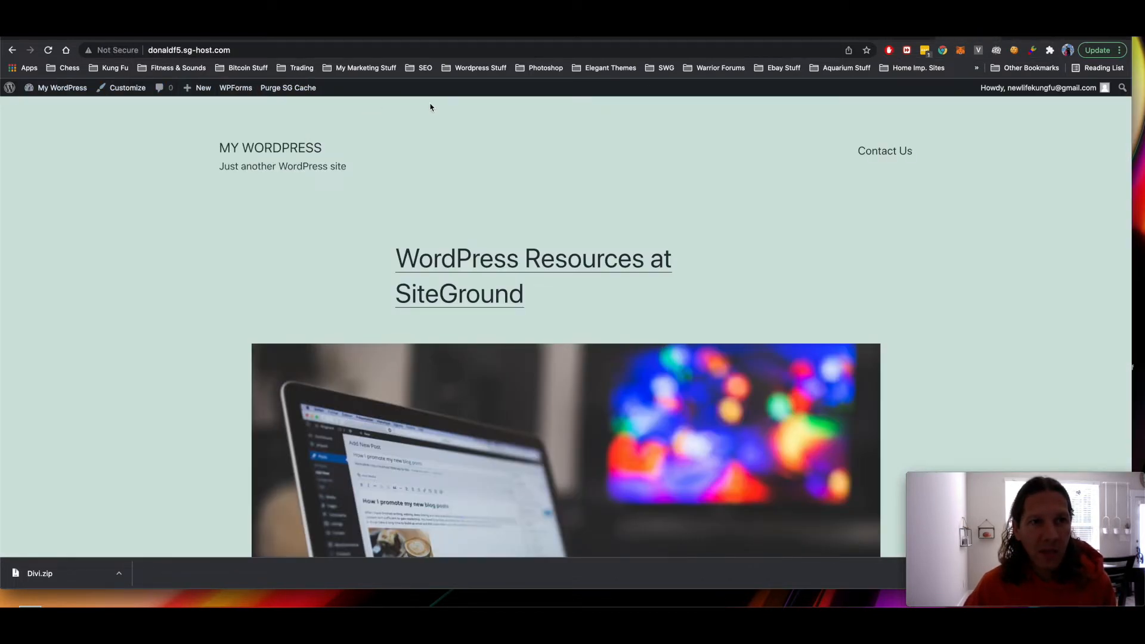
pyautogui.moveTo(53, 89)
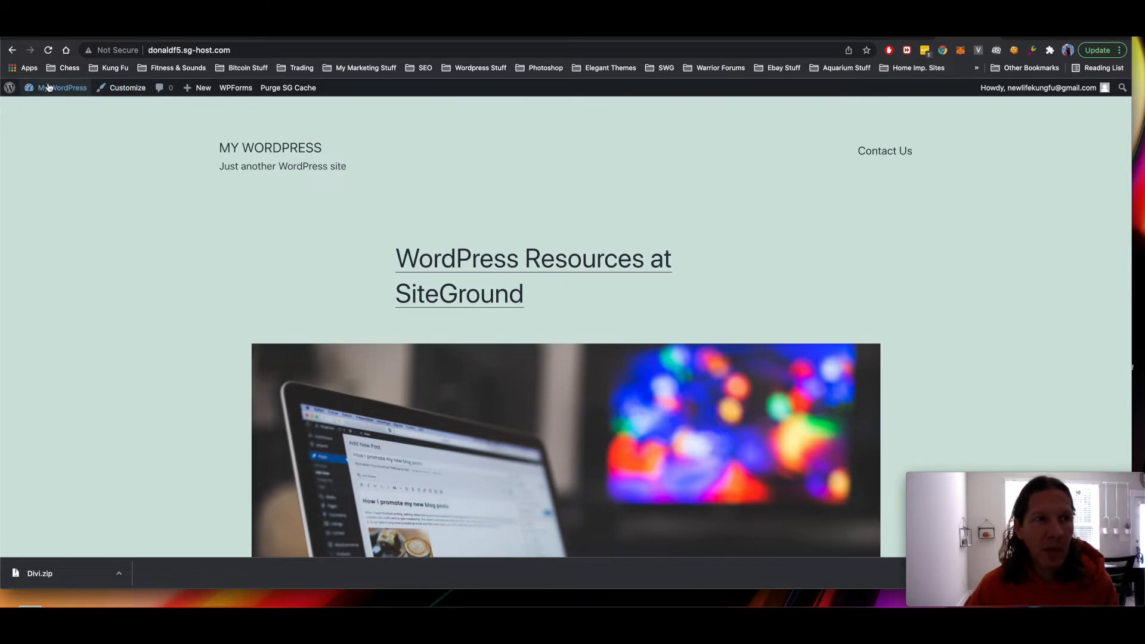
# - Go to the admin dashboard and then Appearance > Themes
pyautogui.click(61, 88)
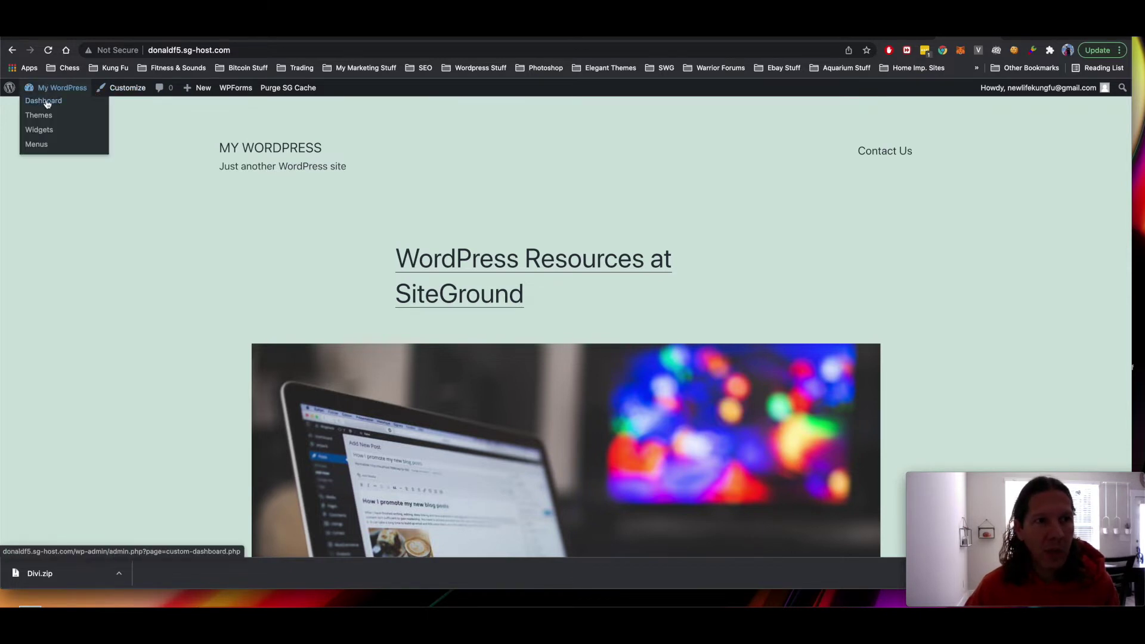
pyautogui.click(43, 100)
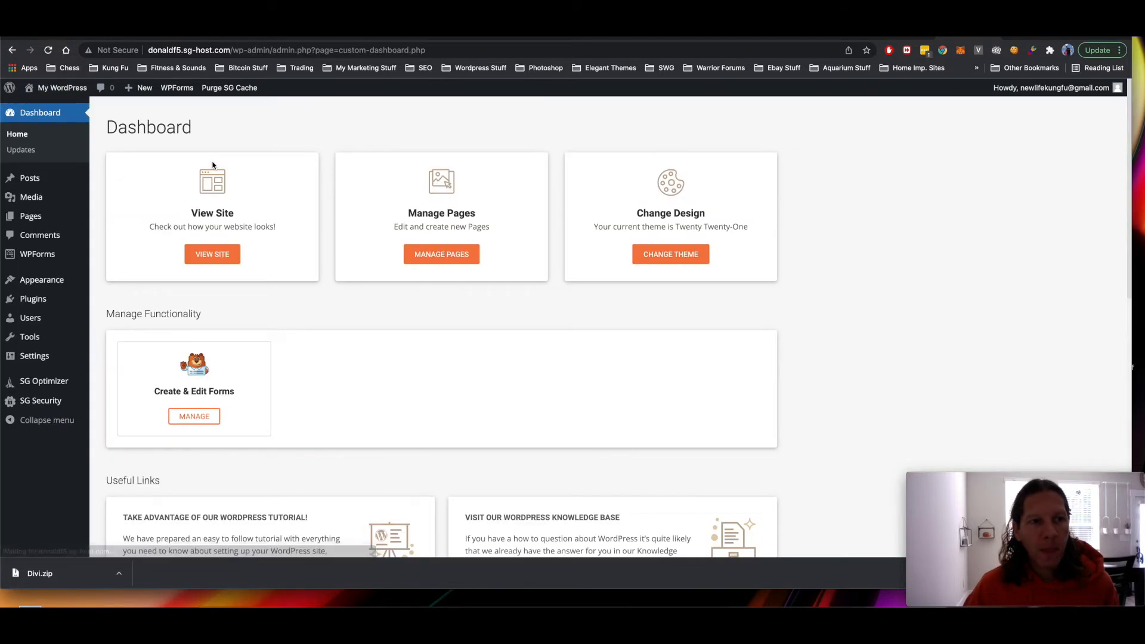
pyautogui.moveTo(41, 279)
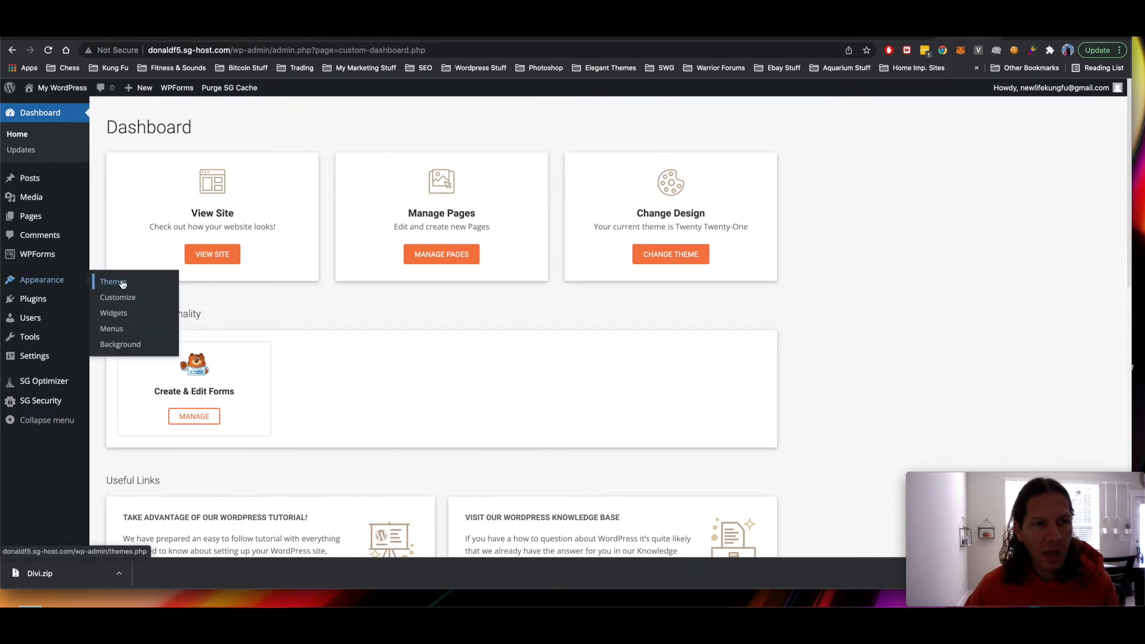
pyautogui.click(112, 281)
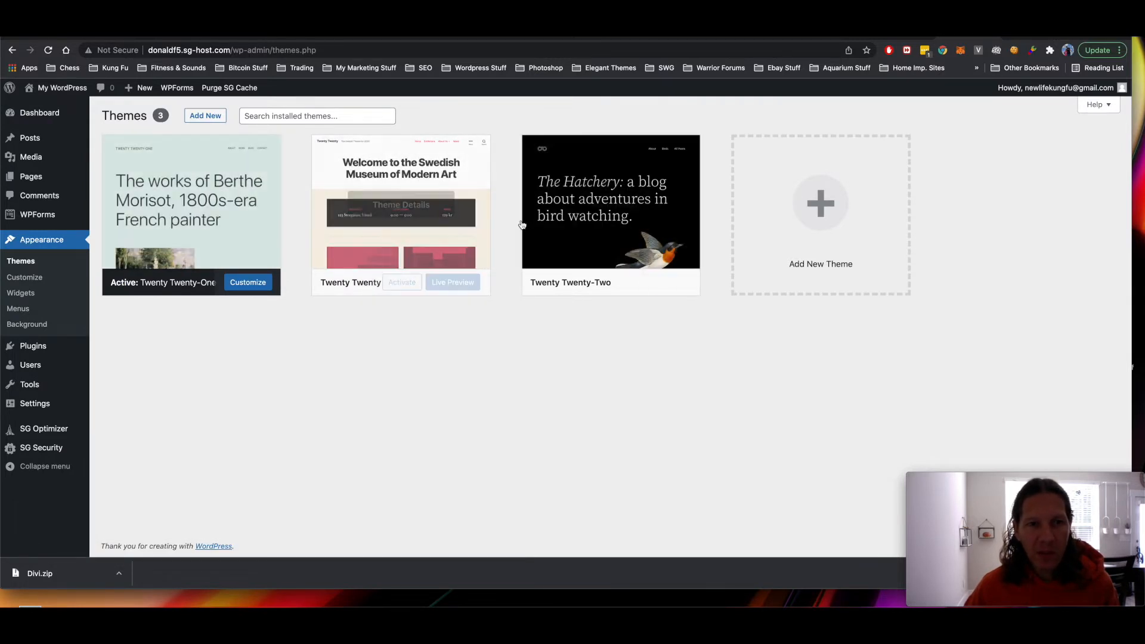
pyautogui.moveTo(386, 225)
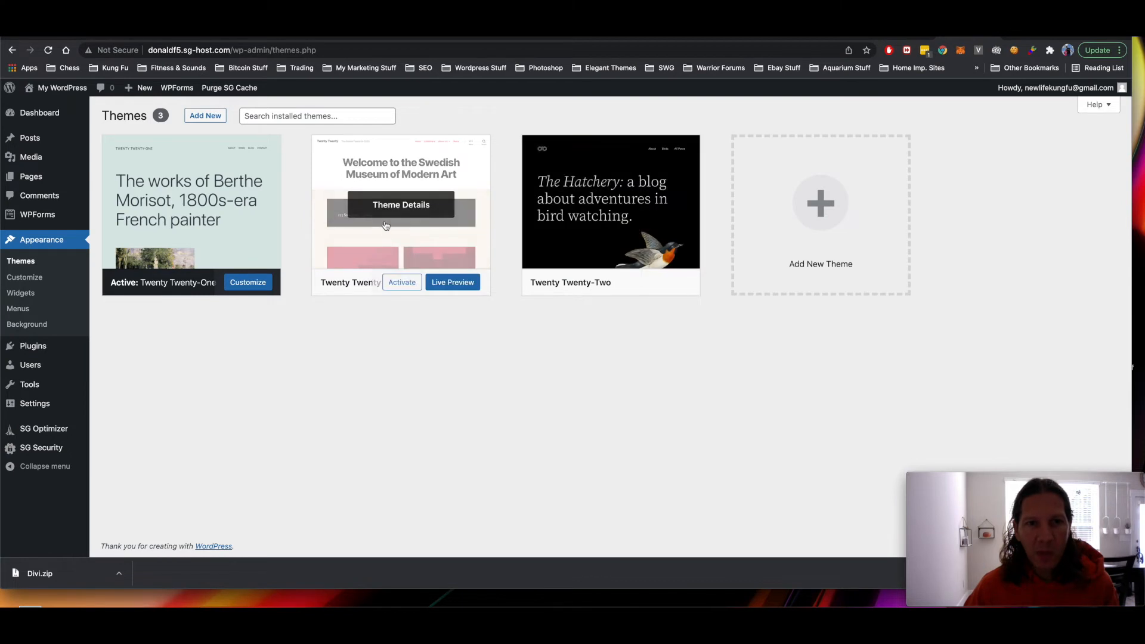
pyautogui.moveTo(641, 272)
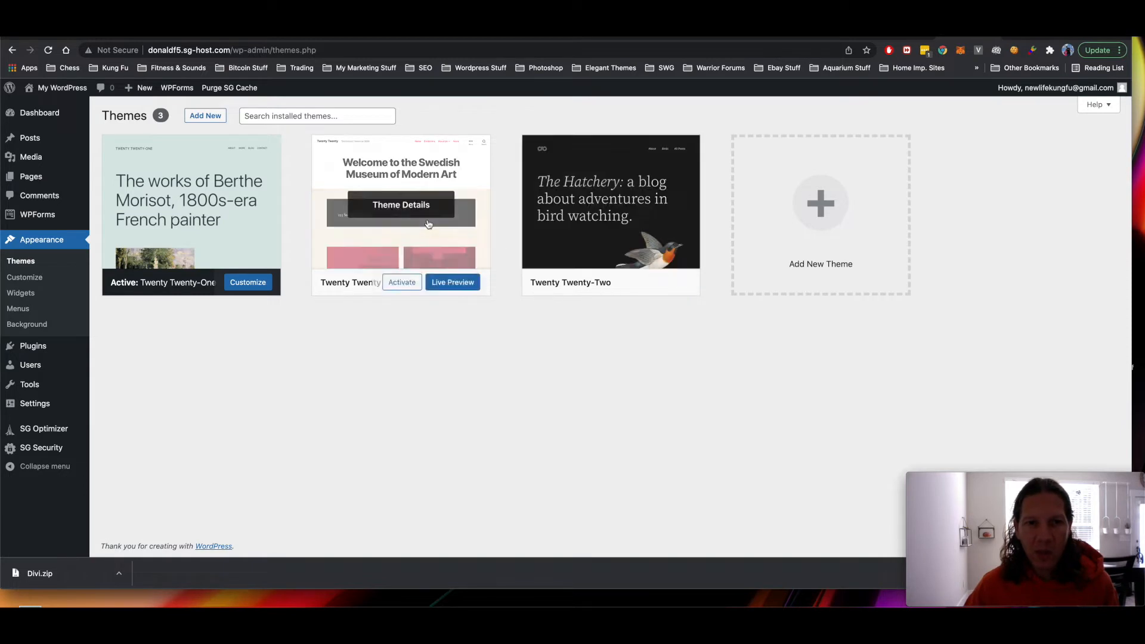
# - Activate Twenty Twenty-Two from its Theme Details, replacing Twenty Twenty-One
pyautogui.click(401, 205)
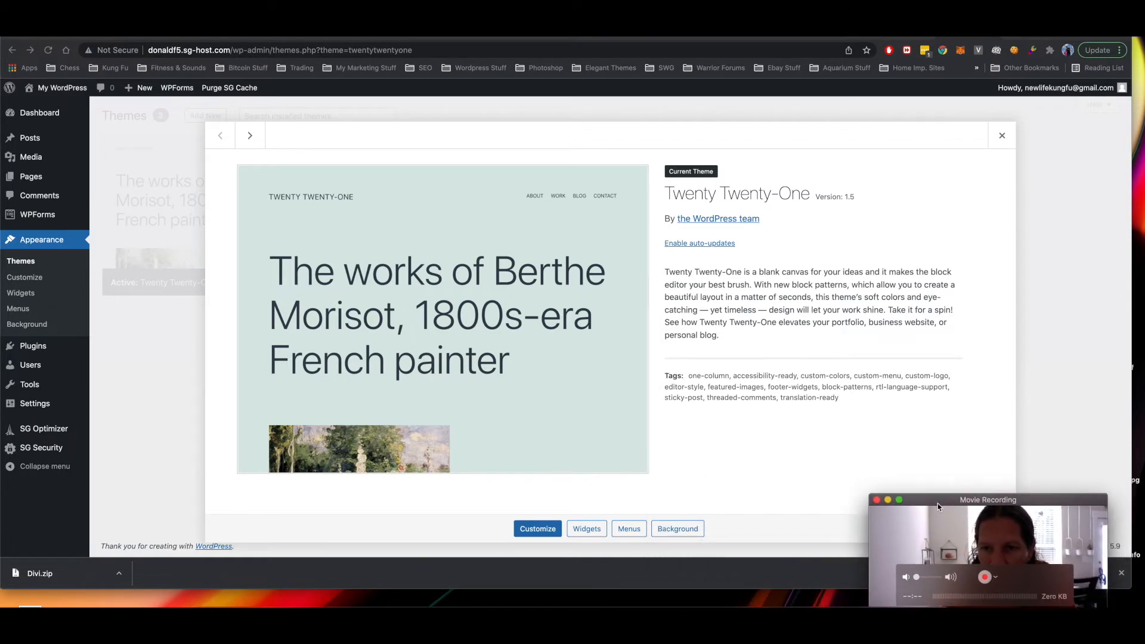
pyautogui.moveTo(987, 500); pyautogui.dragTo(1025, 463)
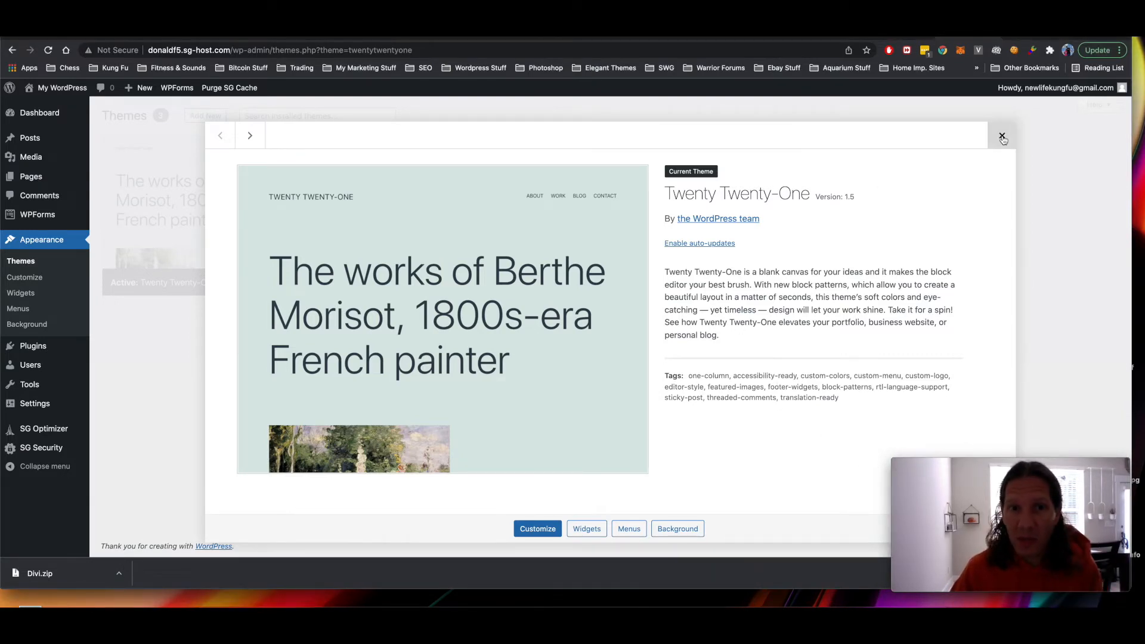
pyautogui.click(251, 134)
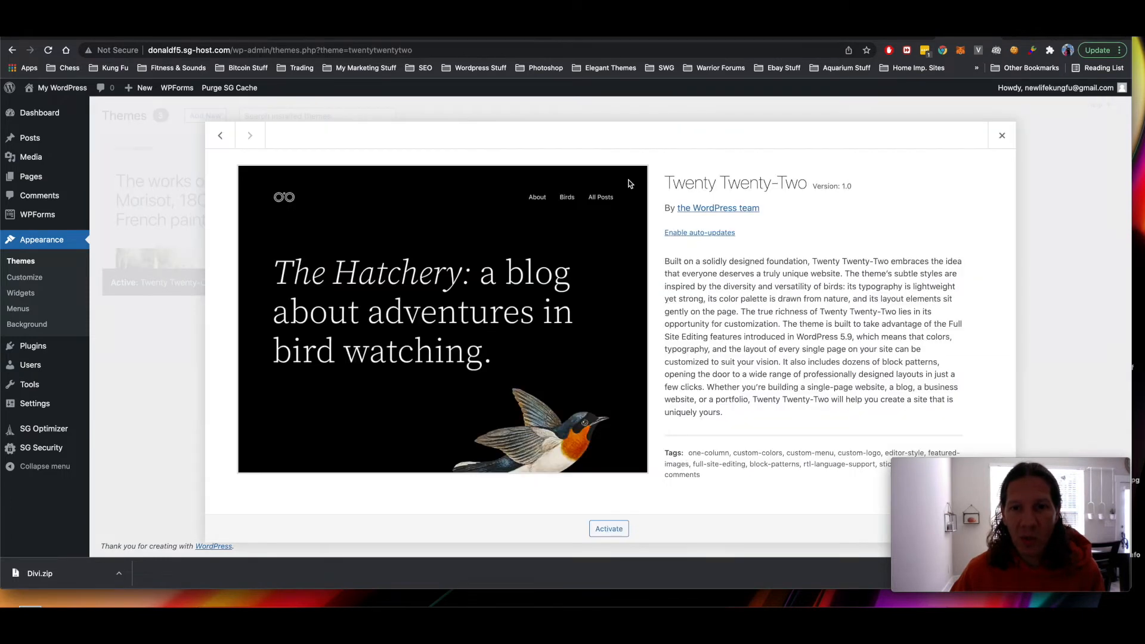
pyautogui.click(609, 528)
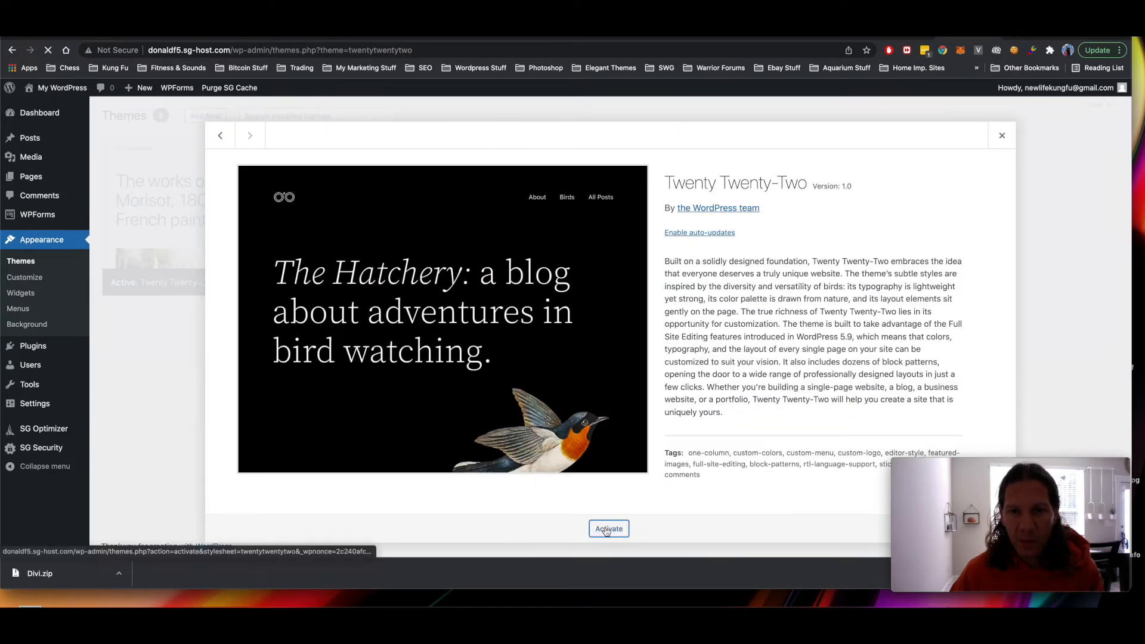
pyautogui.click(609, 529)
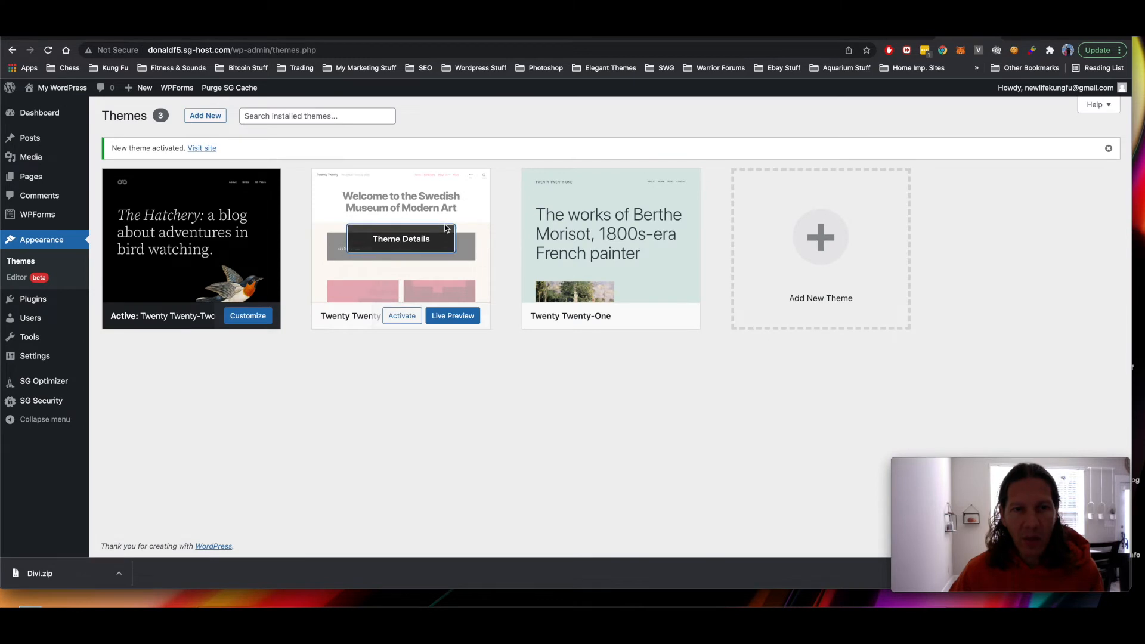
# - Delete the Twenty Twenty theme from its Theme Details and confirm
pyautogui.click(400, 238)
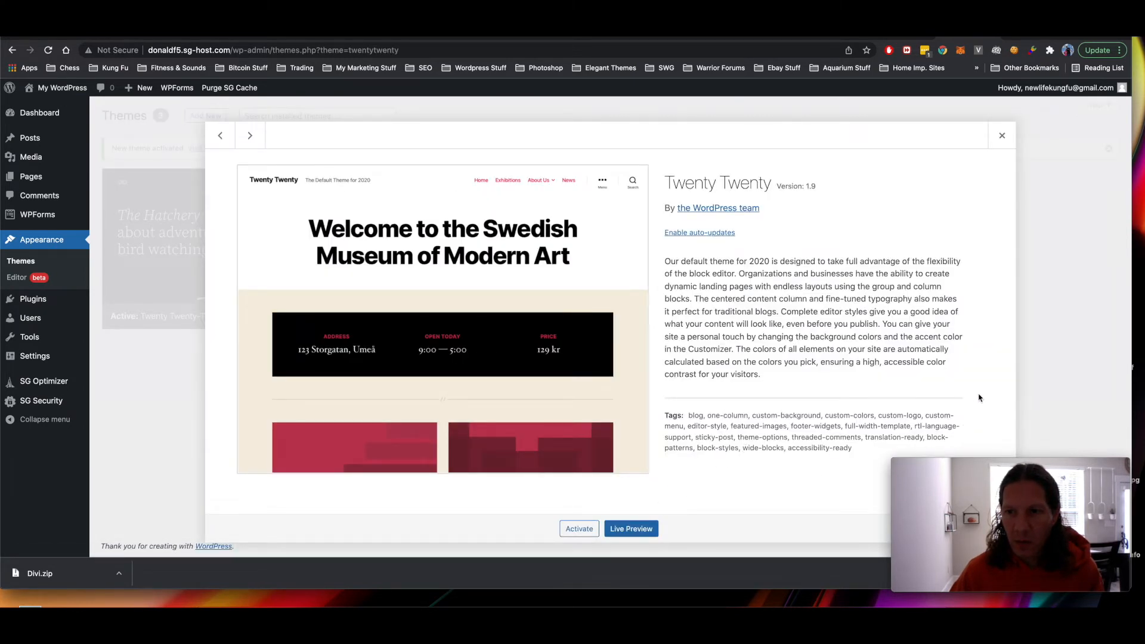
pyautogui.moveTo(959, 464)
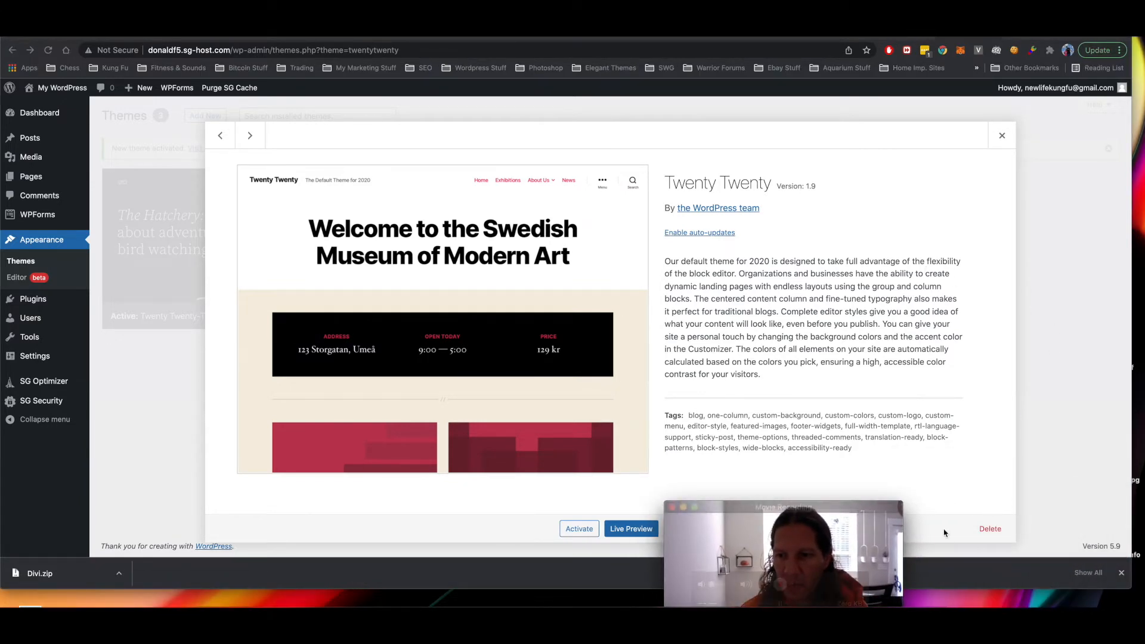
pyautogui.click(990, 528)
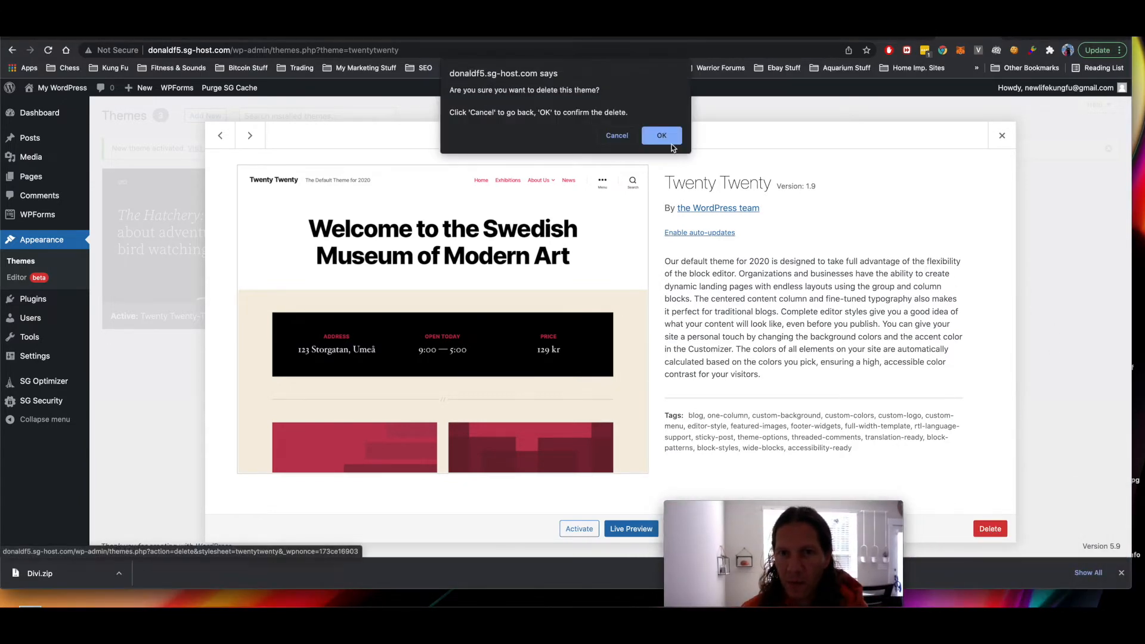
pyautogui.click(661, 135)
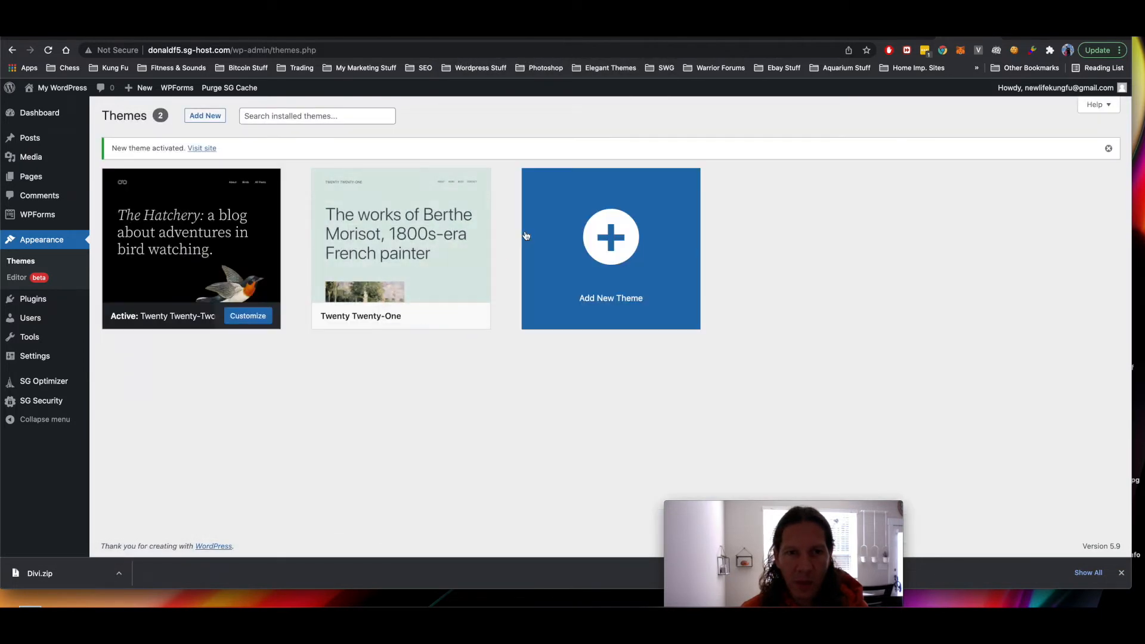
pyautogui.moveTo(422, 207)
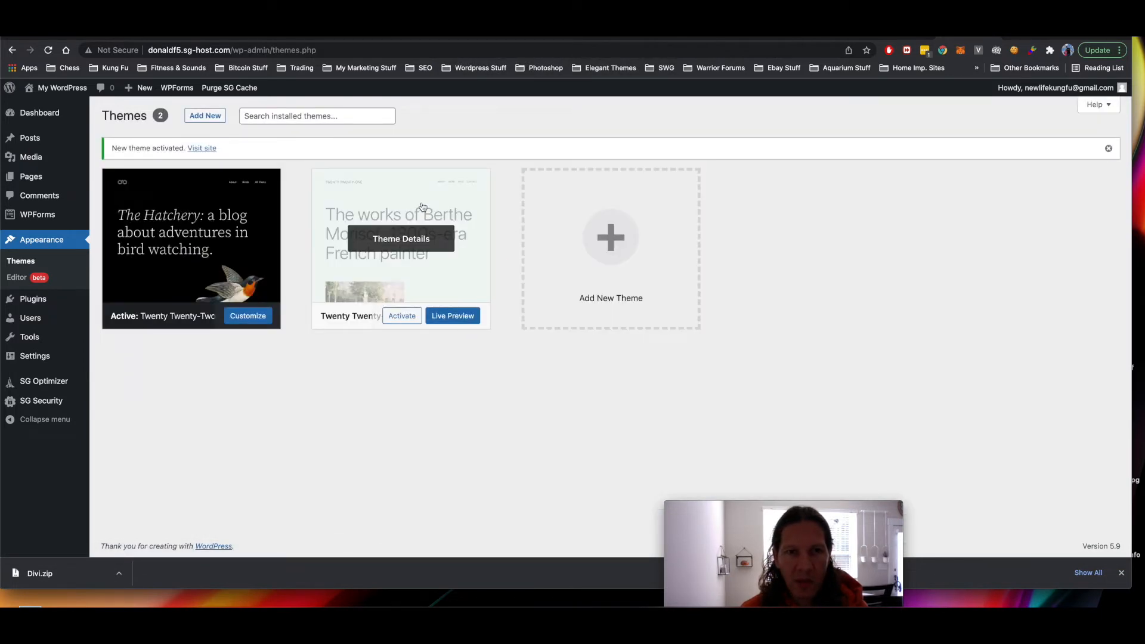
# - Delete the Twenty Twenty-One theme from its Theme Details and confirm
pyautogui.click(401, 239)
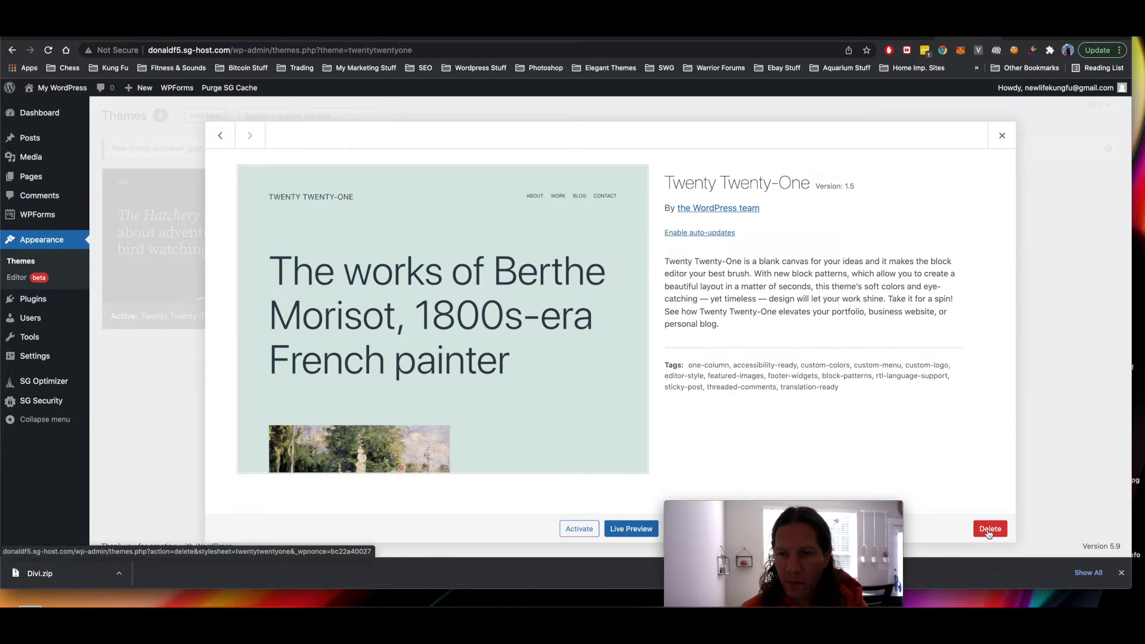
pyautogui.click(990, 528)
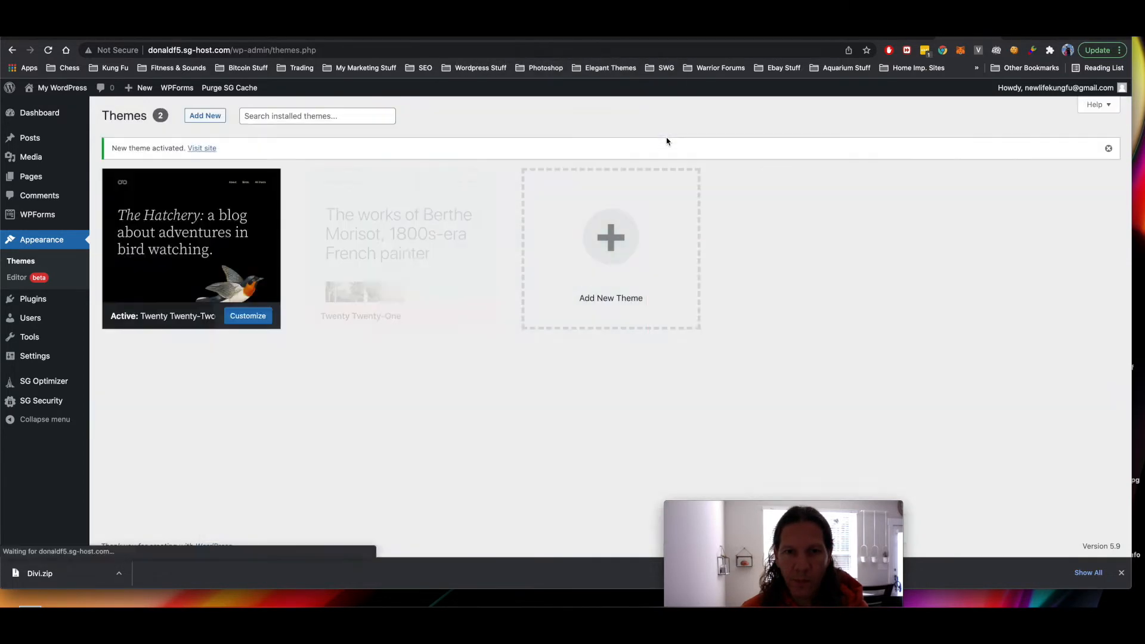
pyautogui.click(190, 242)
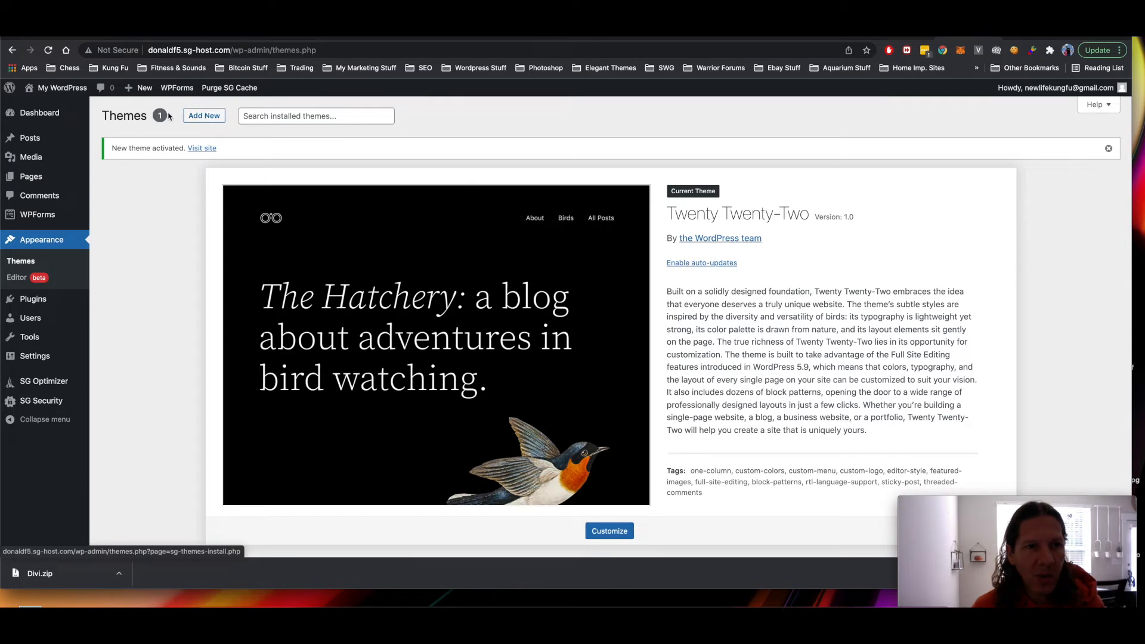
# - Go to Add Themes and choose Upload Theme
pyautogui.click(204, 116)
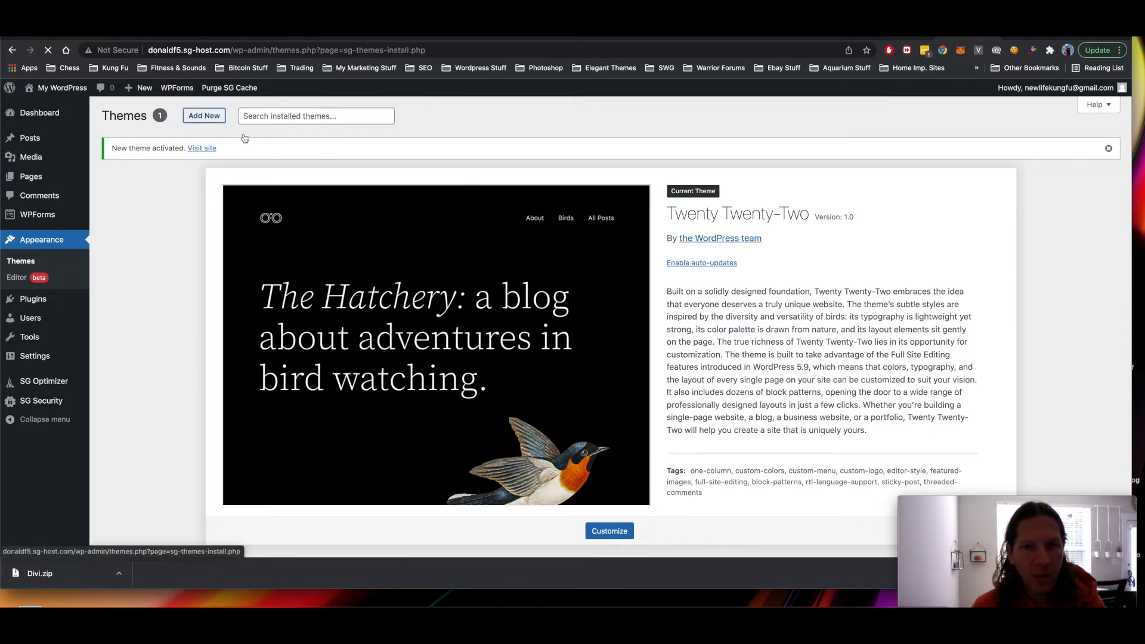
pyautogui.click(204, 116)
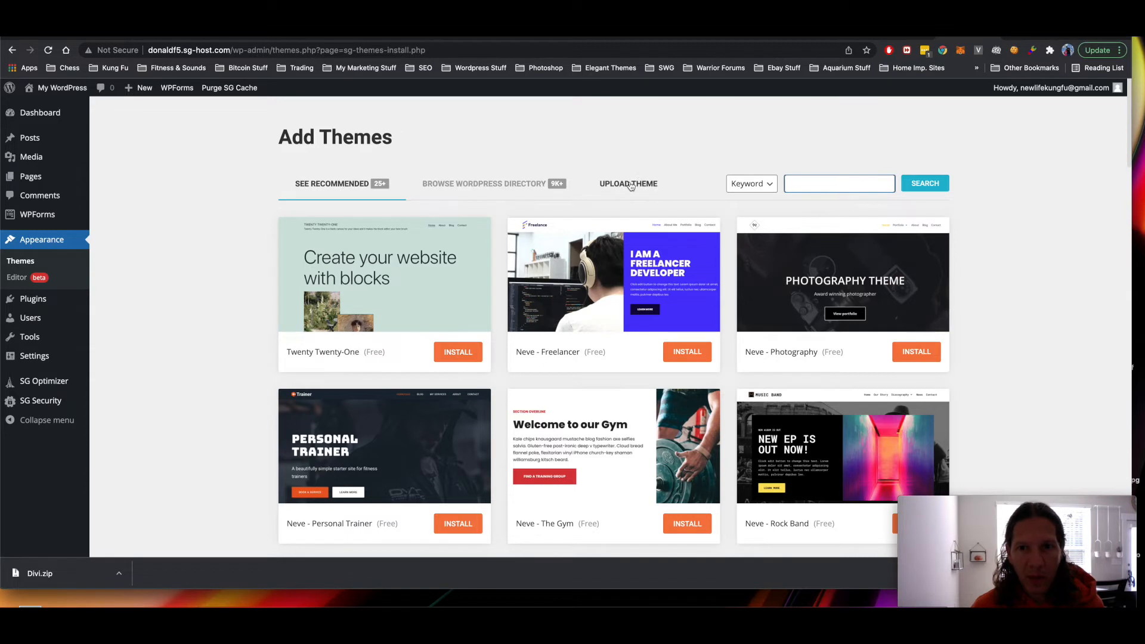
pyautogui.click(628, 184)
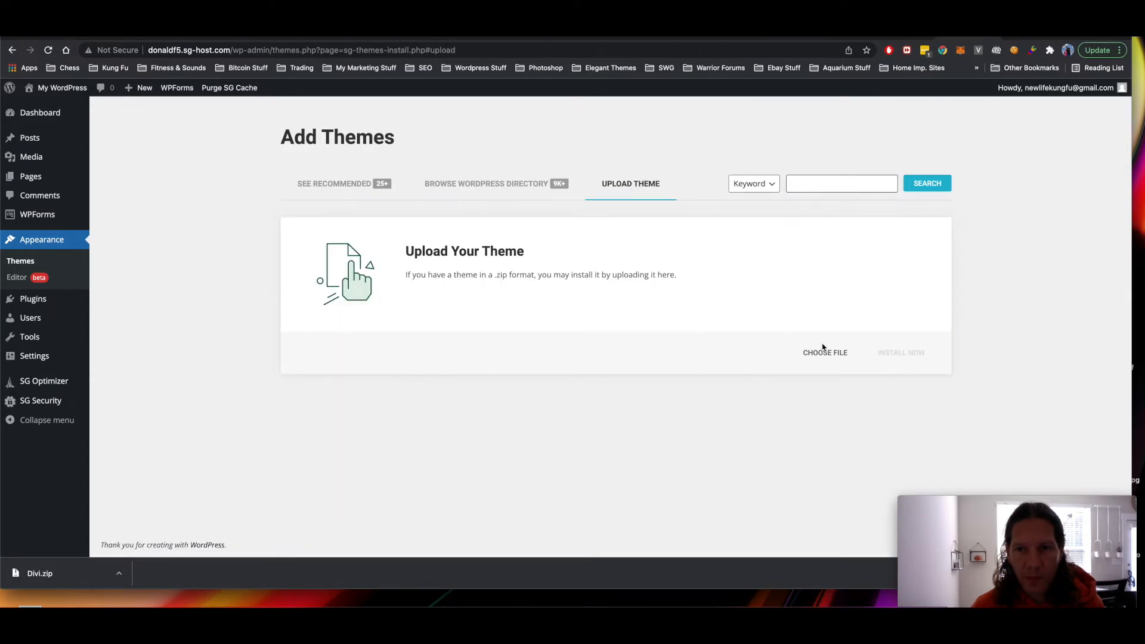
# - Select Divi.zip from the Downloads folder and install it
pyautogui.click(825, 352)
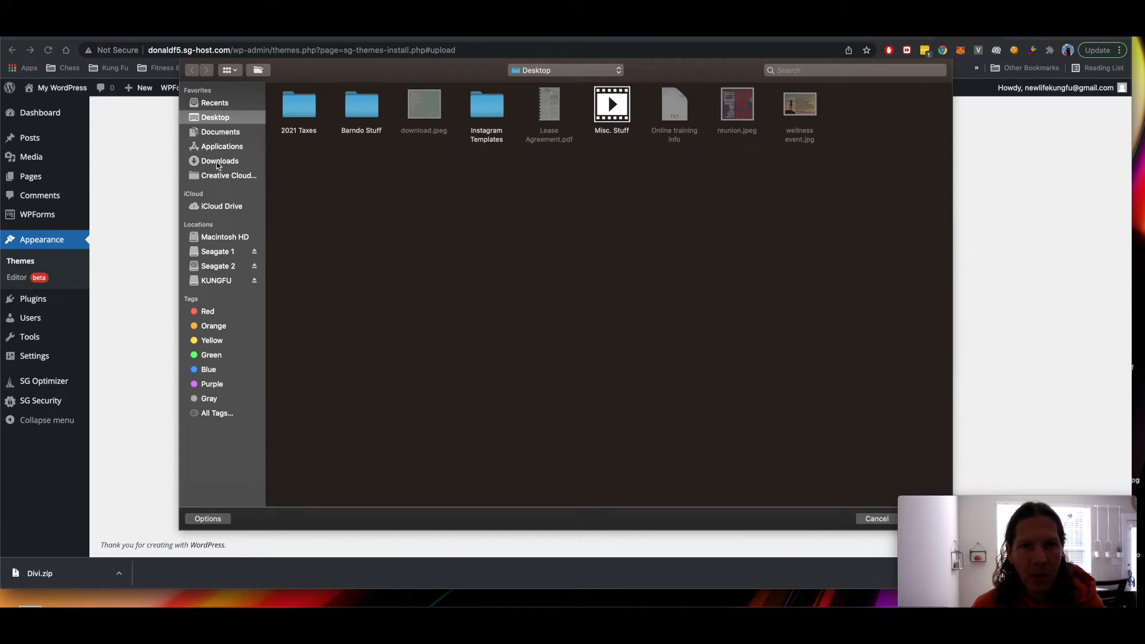
pyautogui.click(219, 161)
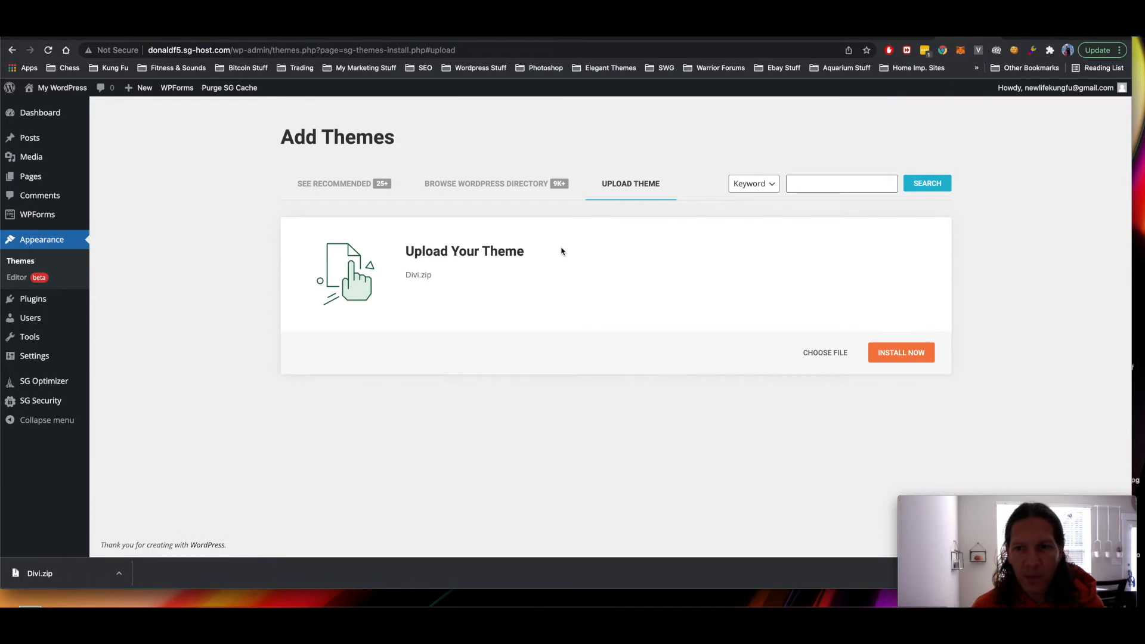
pyautogui.click(902, 352)
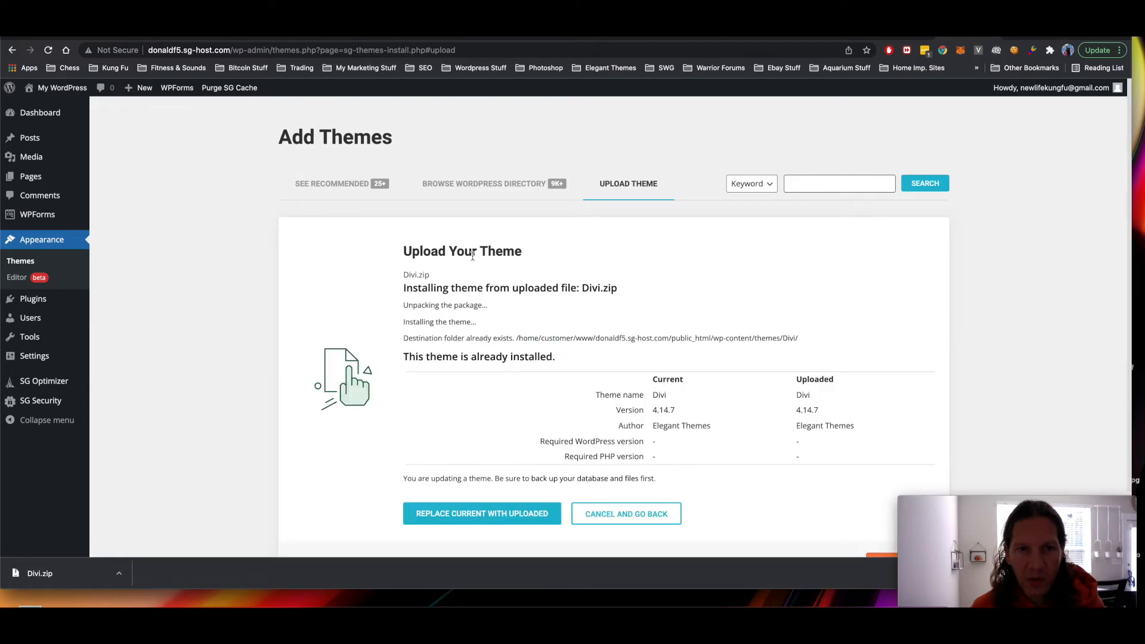
pyautogui.moveTo(296, 256)
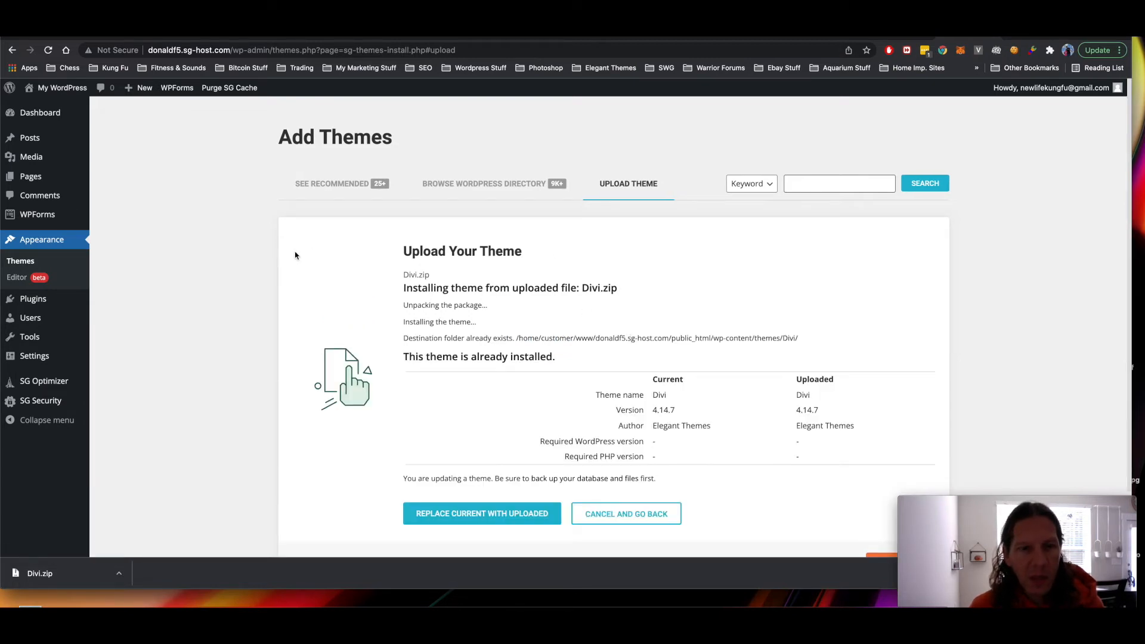
# - Review the notice that Divi 4.14.7 is already installed, comparing versions
pyautogui.scroll(-3)
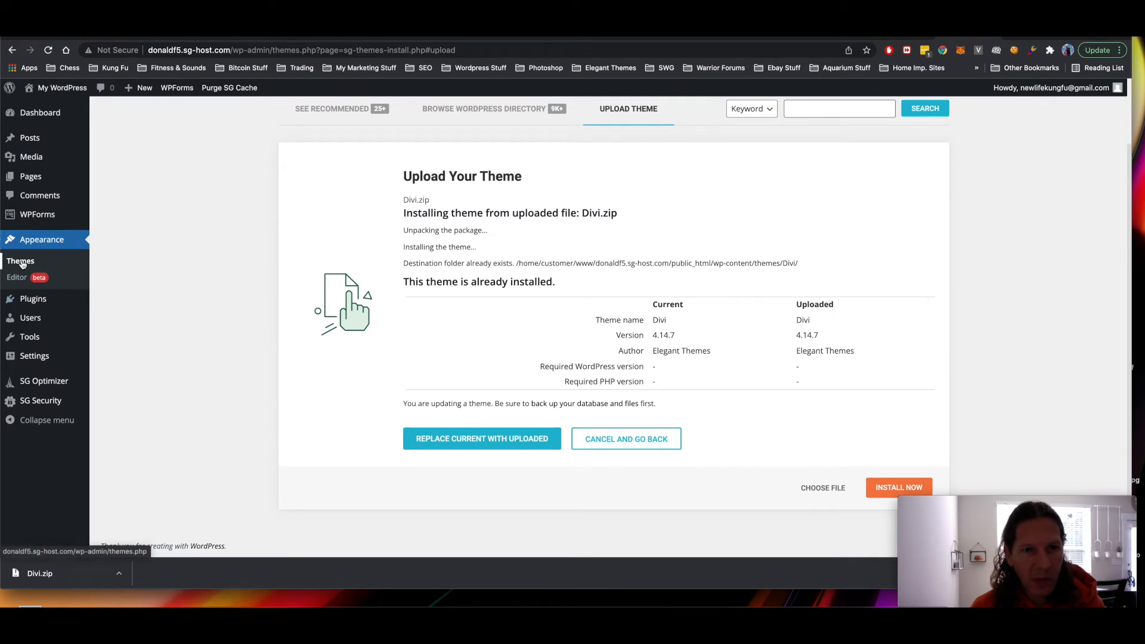
pyautogui.moveTo(403, 228)
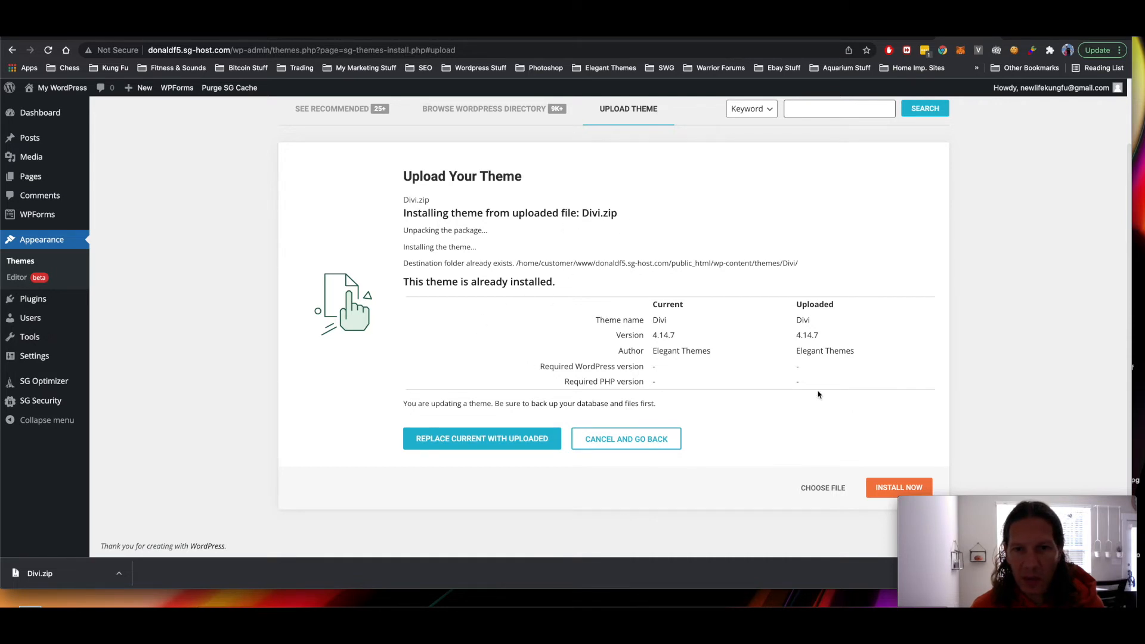
pyautogui.moveTo(458, 248)
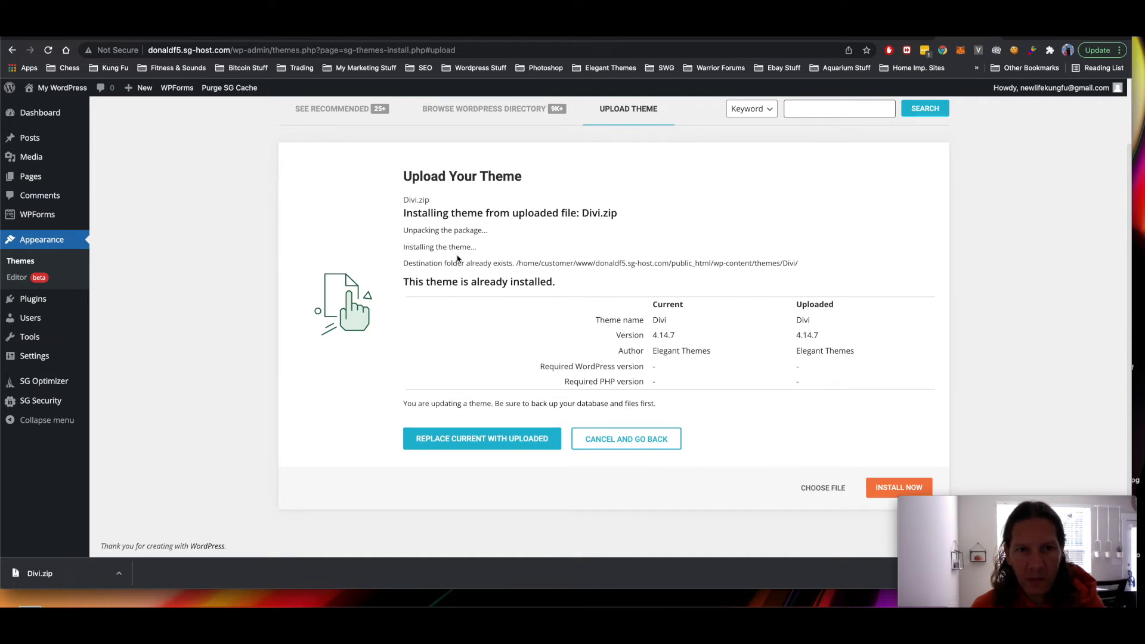
pyautogui.moveTo(496, 273)
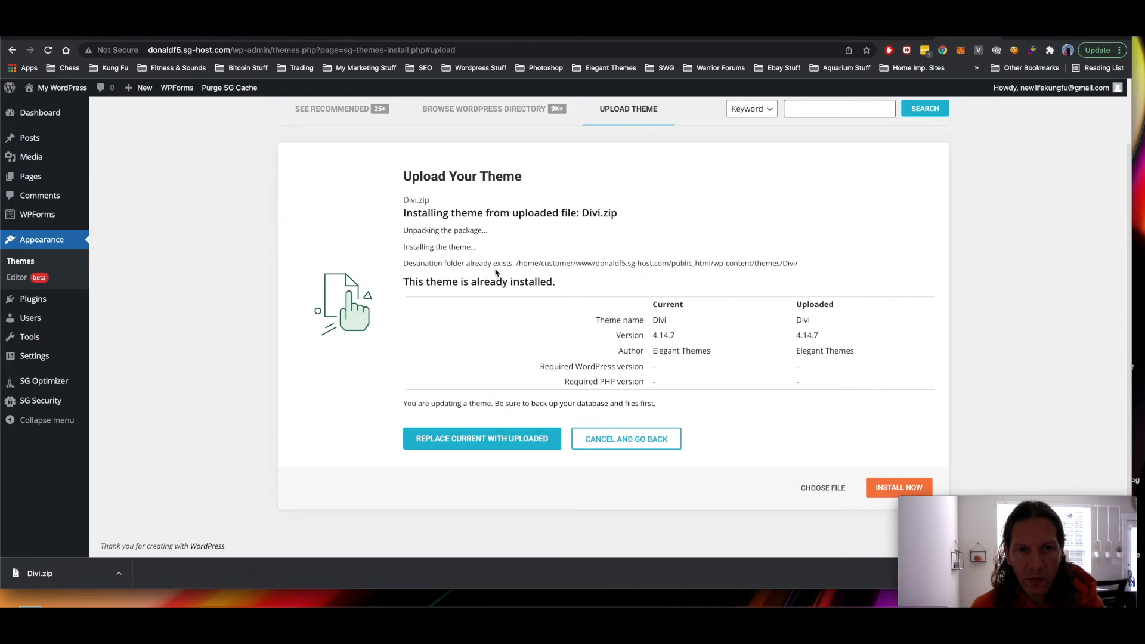
pyautogui.moveTo(718, 276)
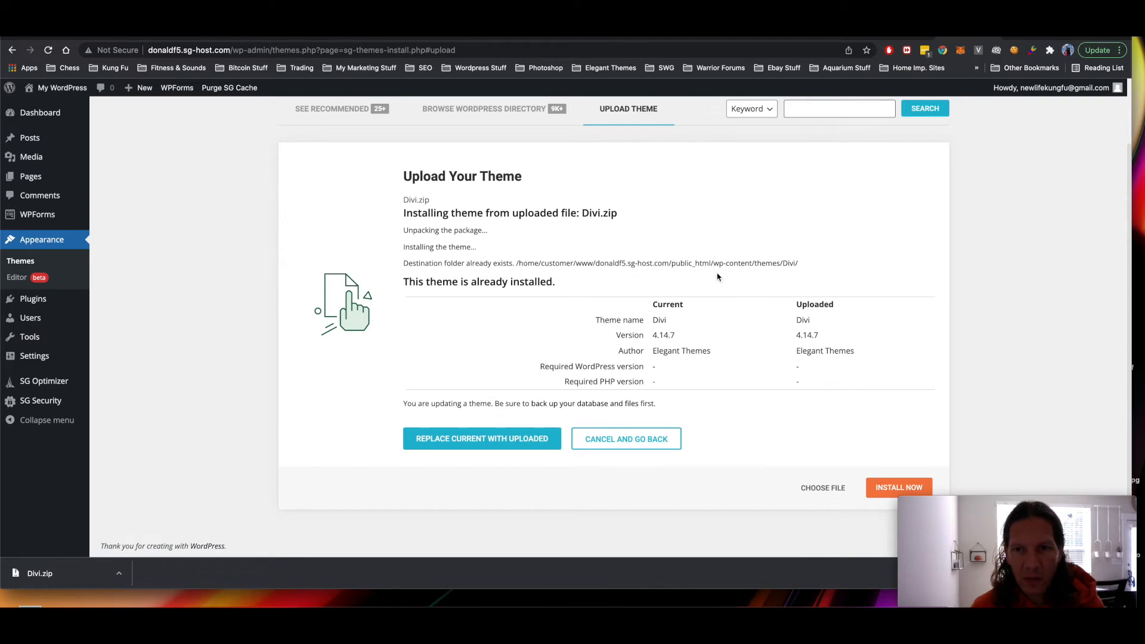
pyautogui.moveTo(27, 261)
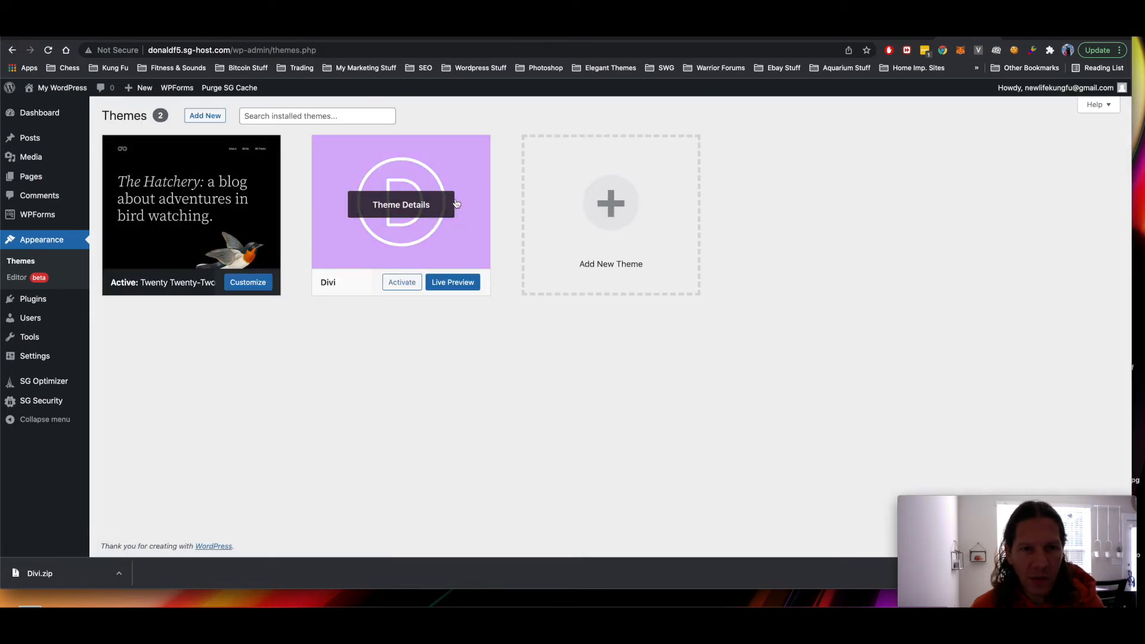
pyautogui.moveTo(285, 366)
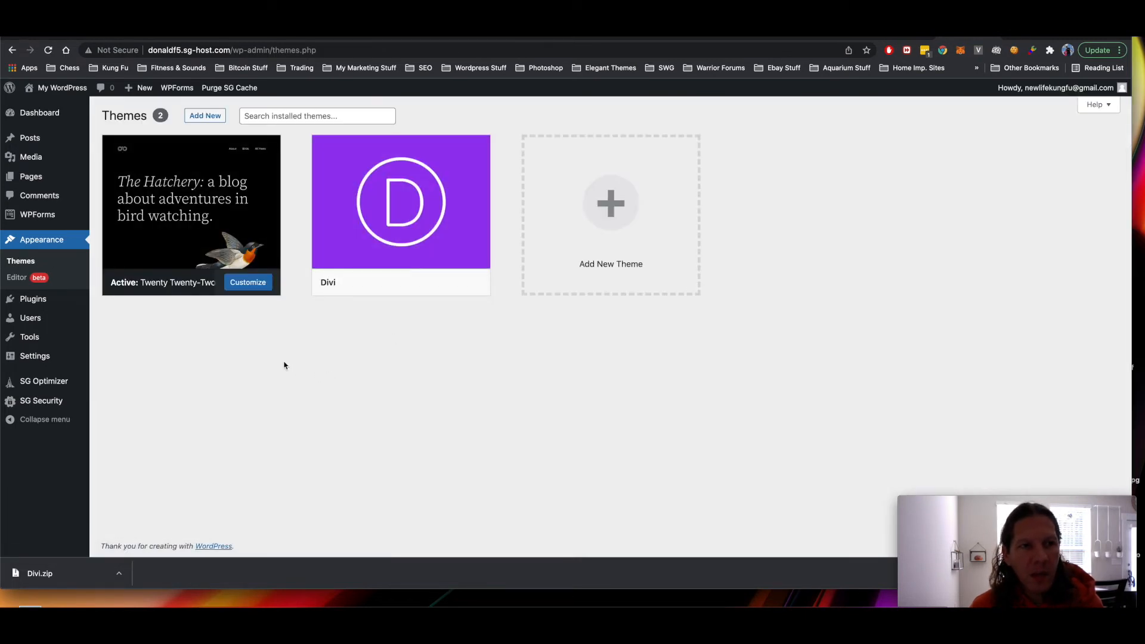
pyautogui.moveTo(401, 215)
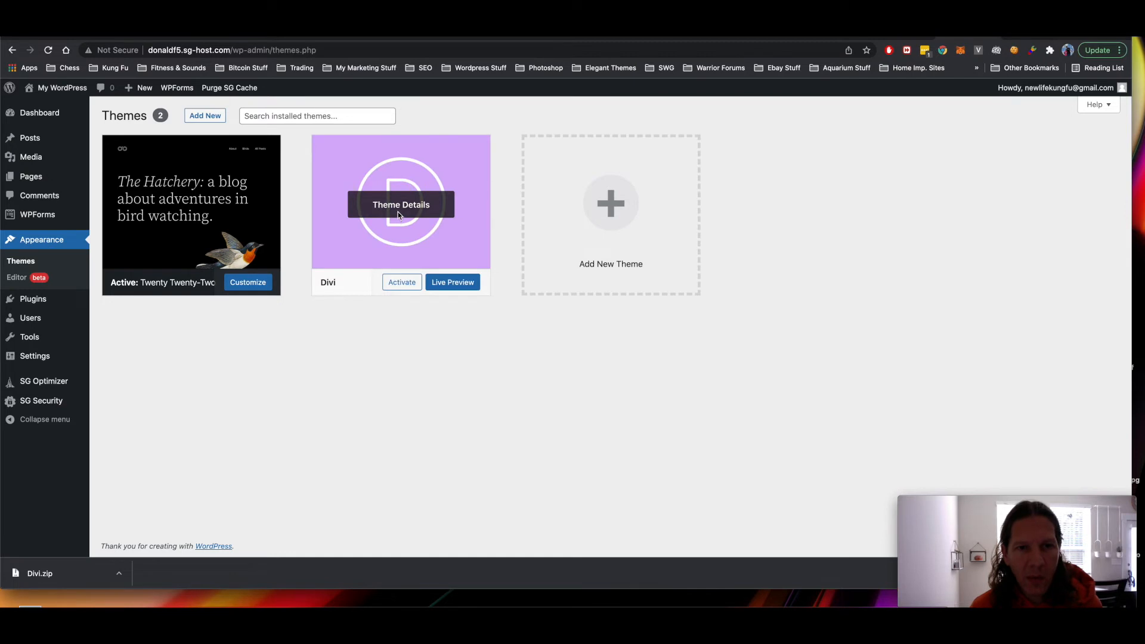
# - Activate the Divi theme from its card on the Themes page
pyautogui.click(400, 282)
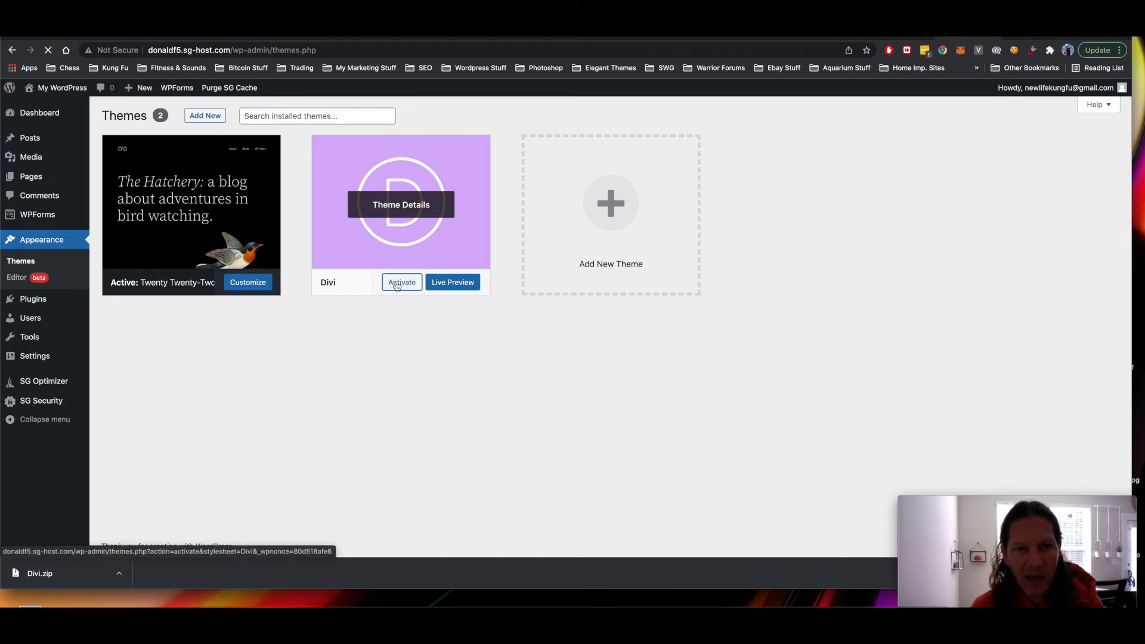
pyautogui.click(400, 281)
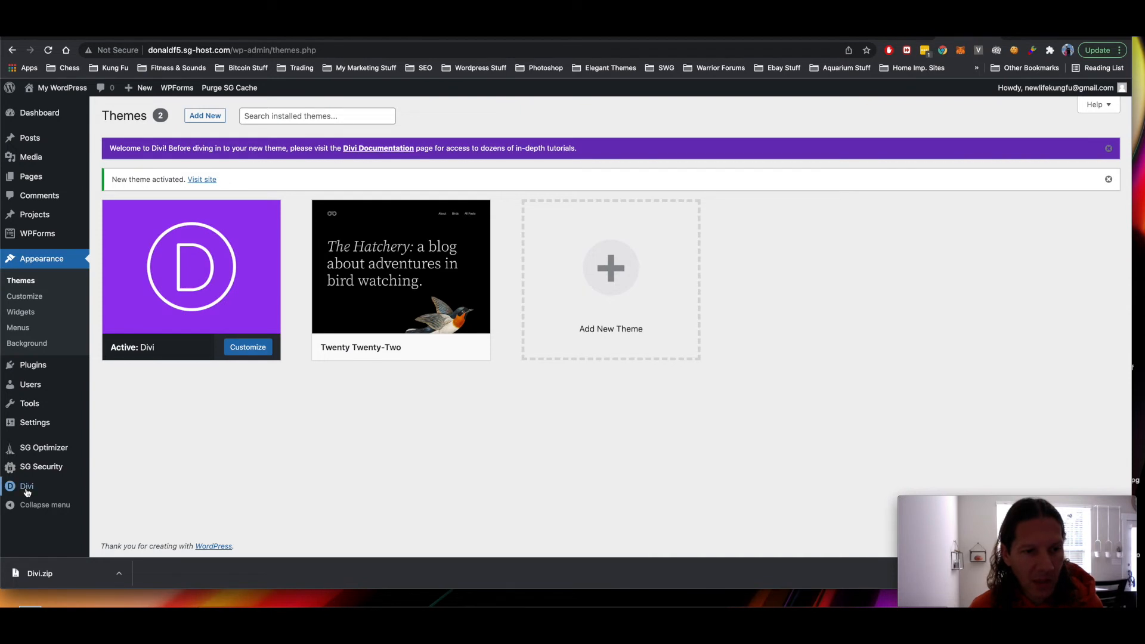
# - Go to Divi Theme Options, Builder > Advanced settings
pyautogui.click(26, 487)
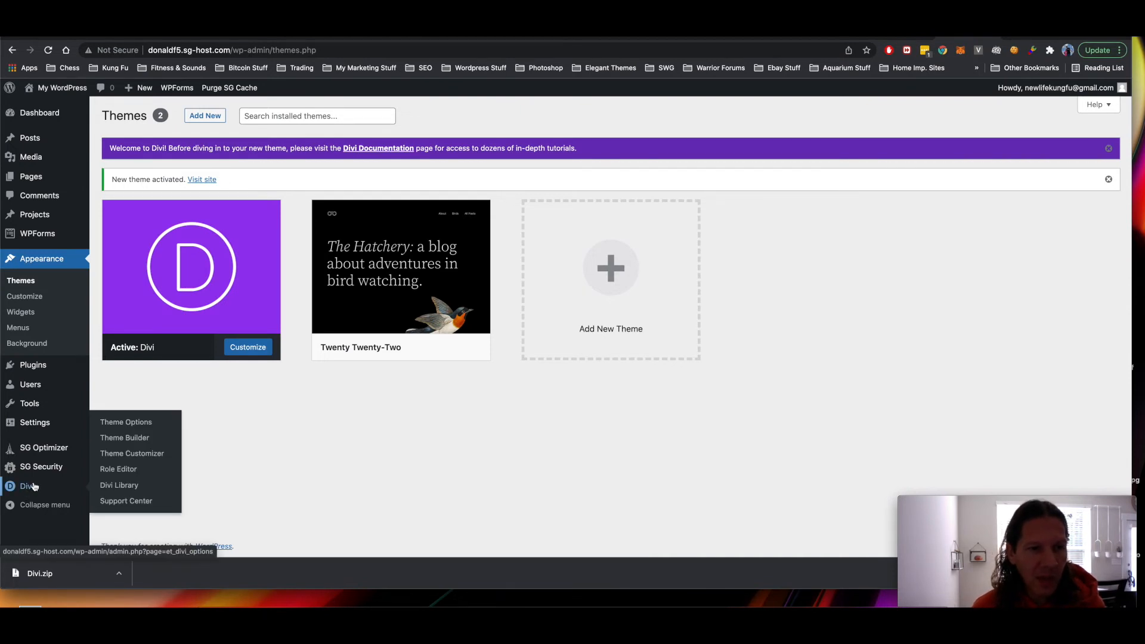
pyautogui.click(126, 423)
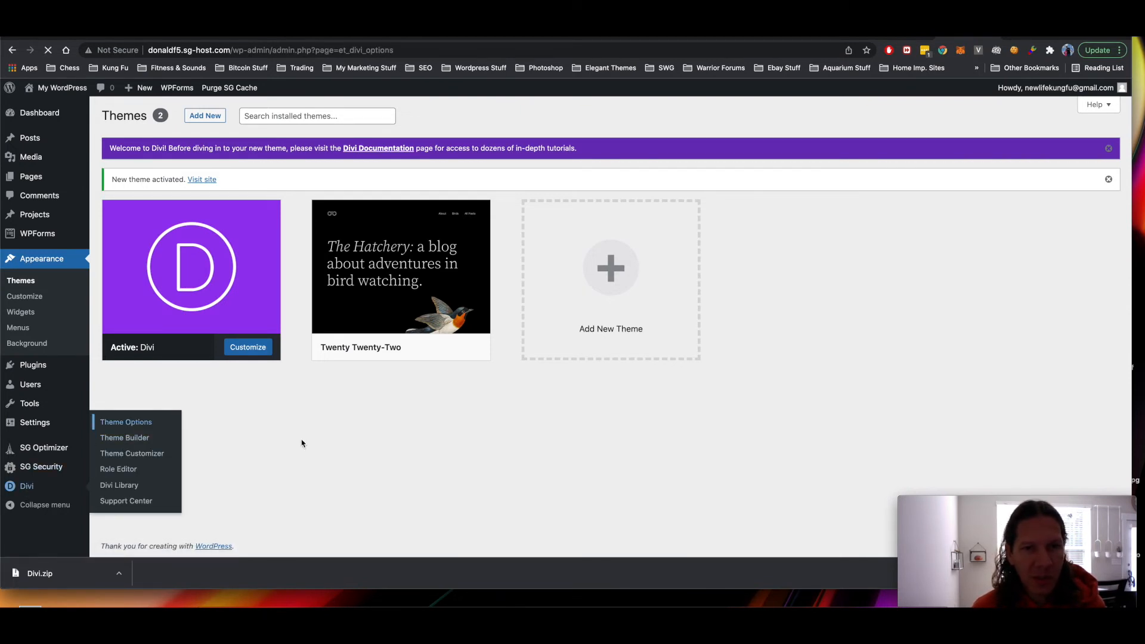
pyautogui.click(127, 422)
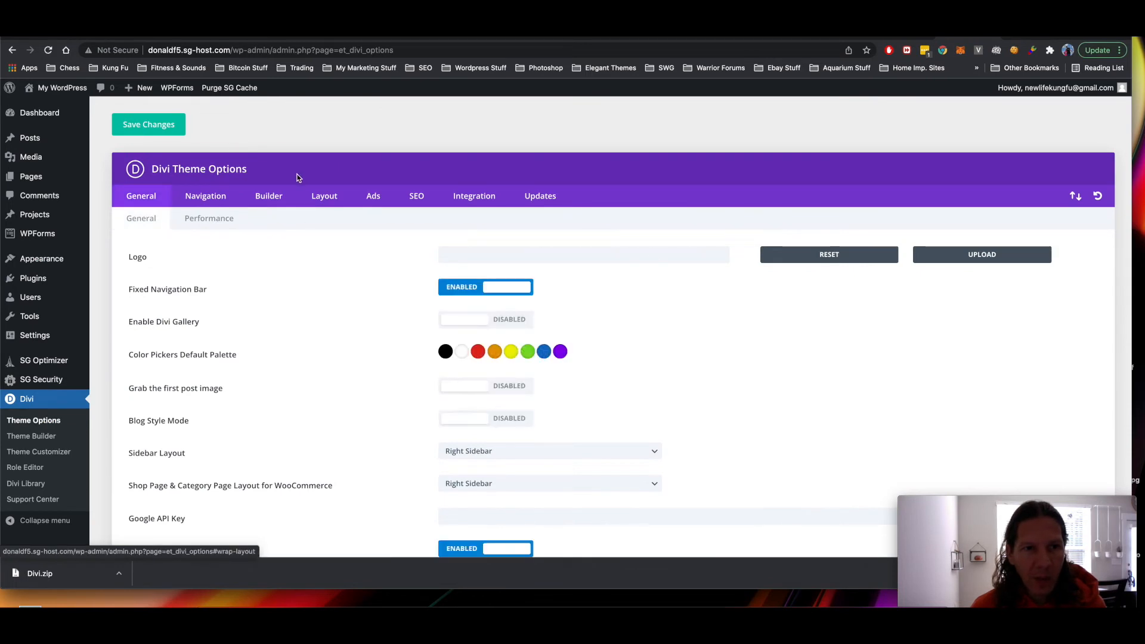
pyautogui.click(268, 195)
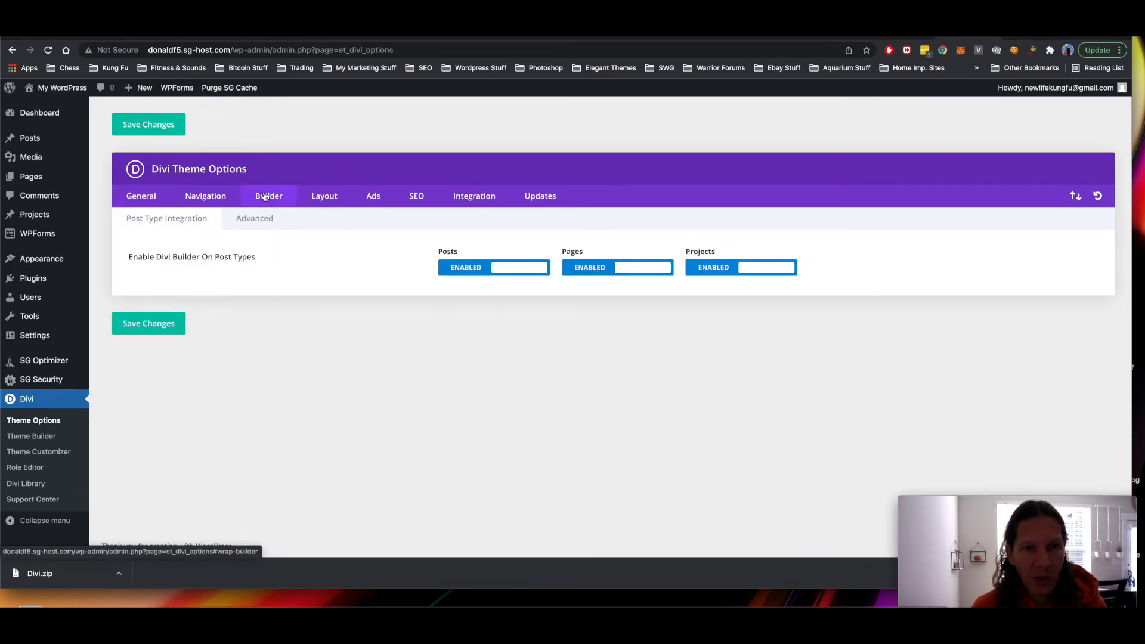
pyautogui.click(254, 218)
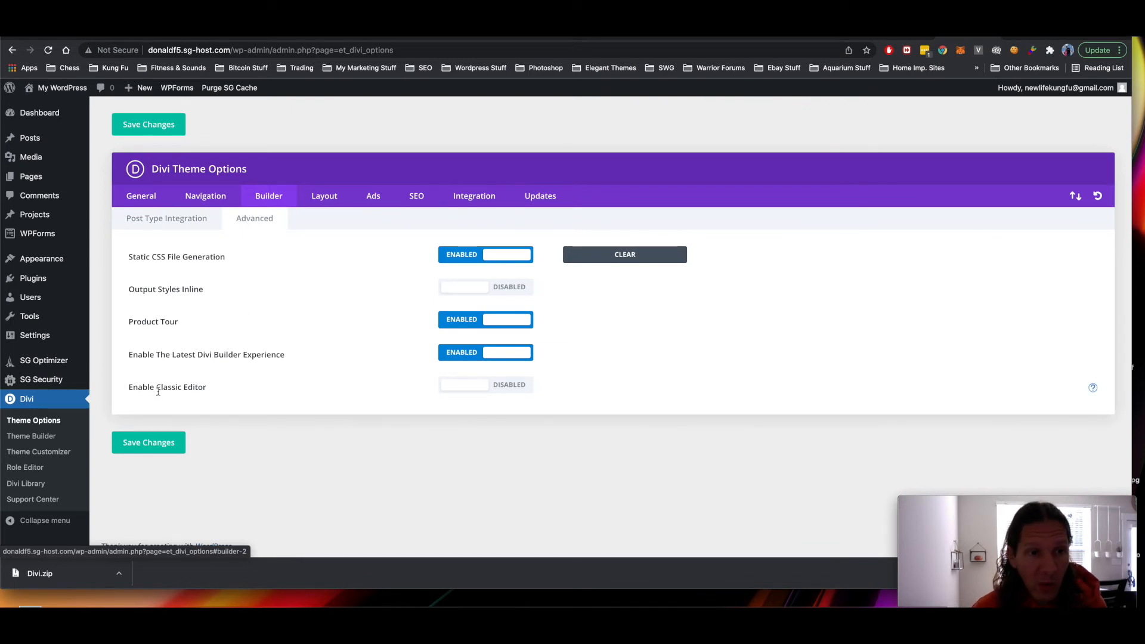
pyautogui.moveTo(339, 382)
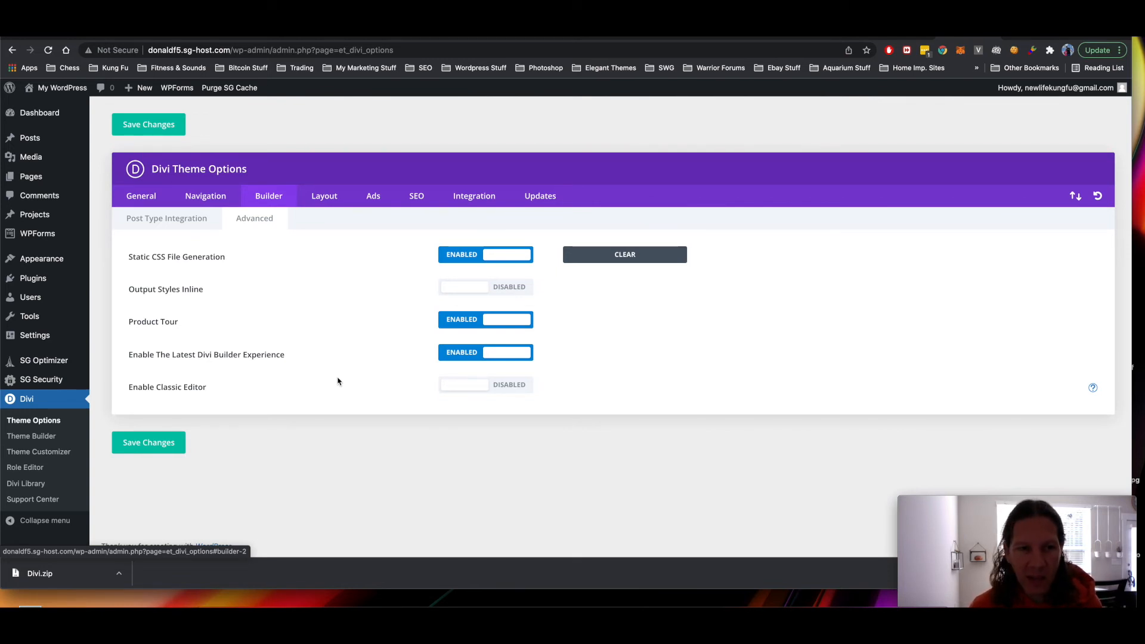
pyautogui.moveTo(326, 379)
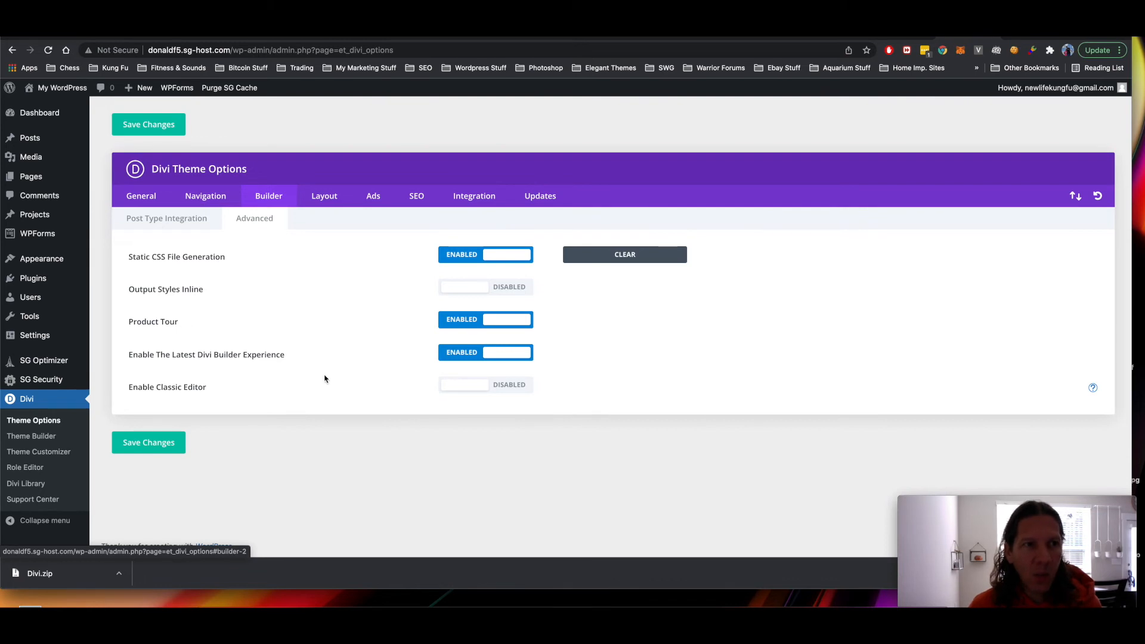
pyautogui.moveTo(226, 306)
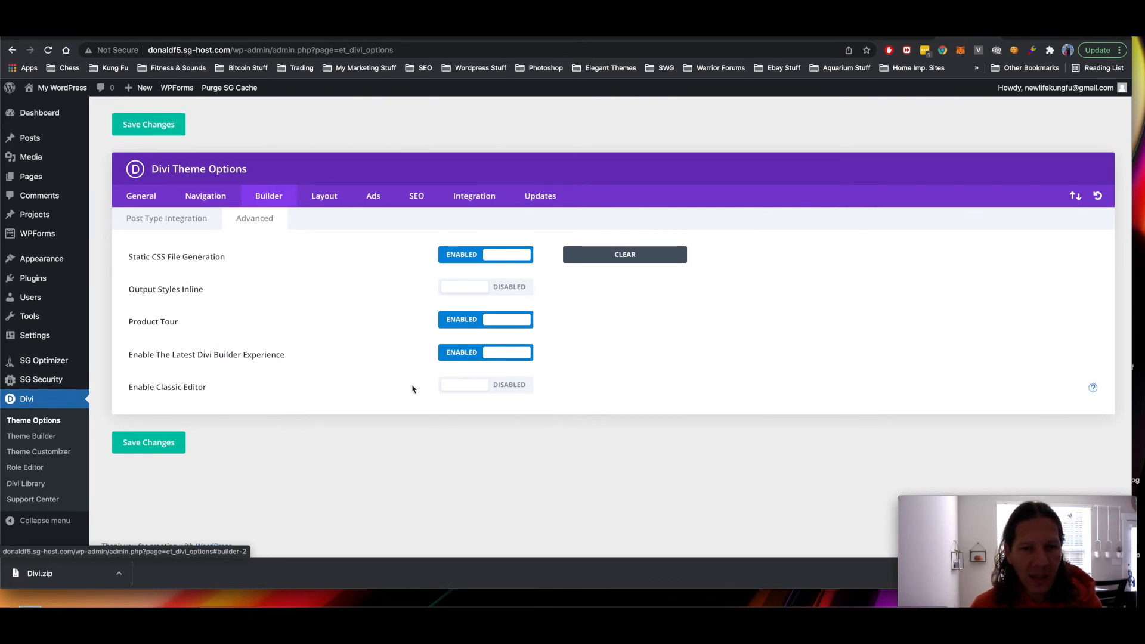
# - Enable Classic Editor and disable Product Tour
pyautogui.click(485, 385)
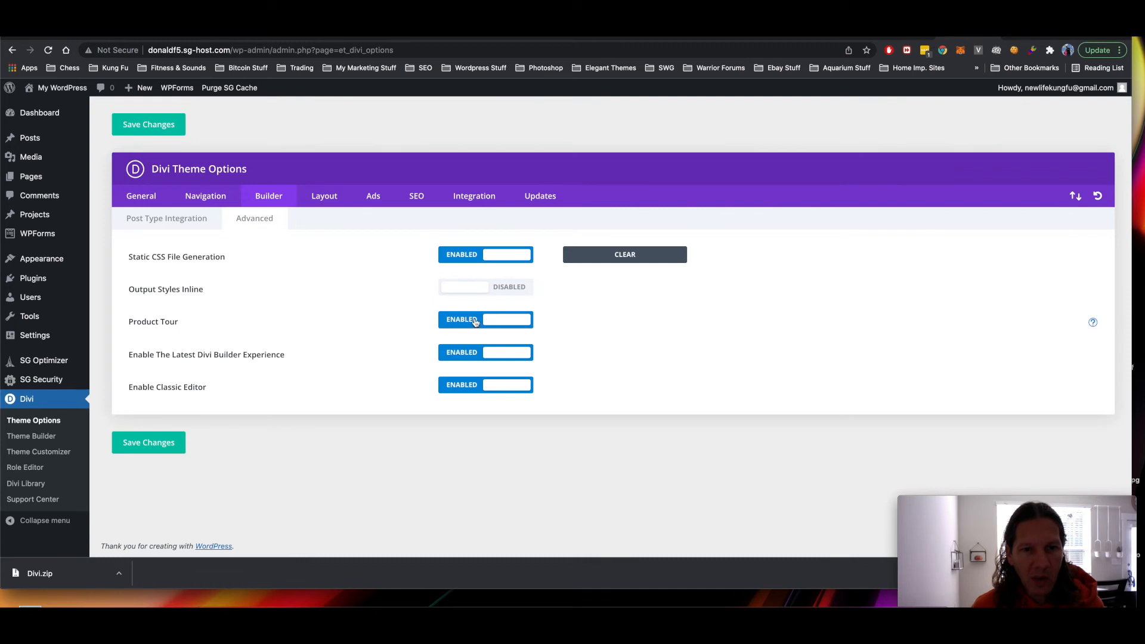
pyautogui.click(484, 320)
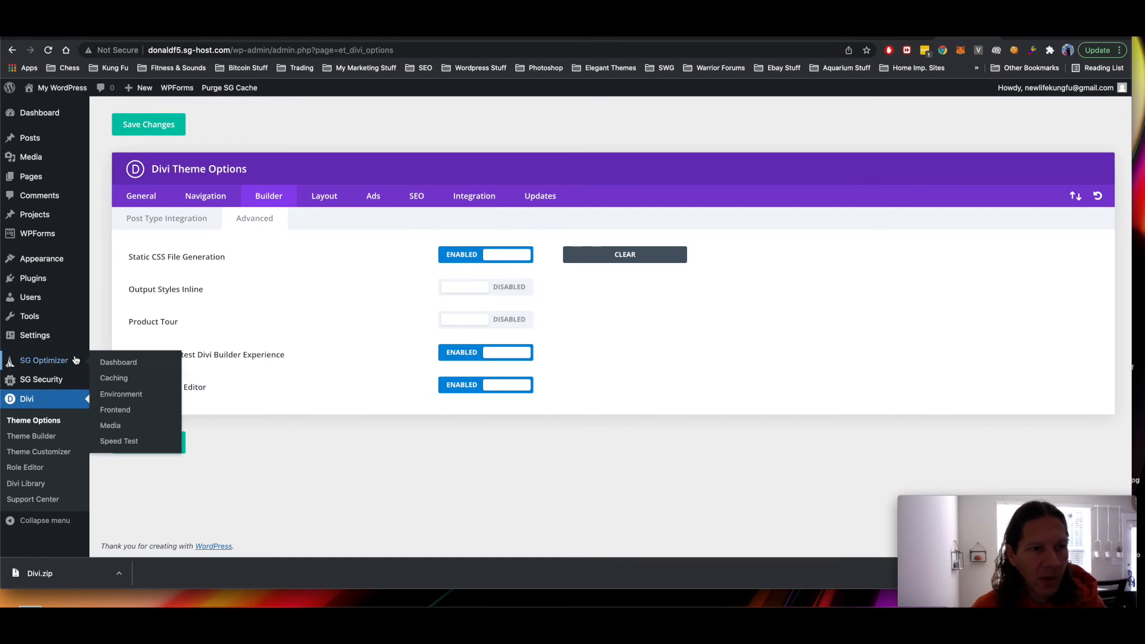
pyautogui.moveTo(34, 336)
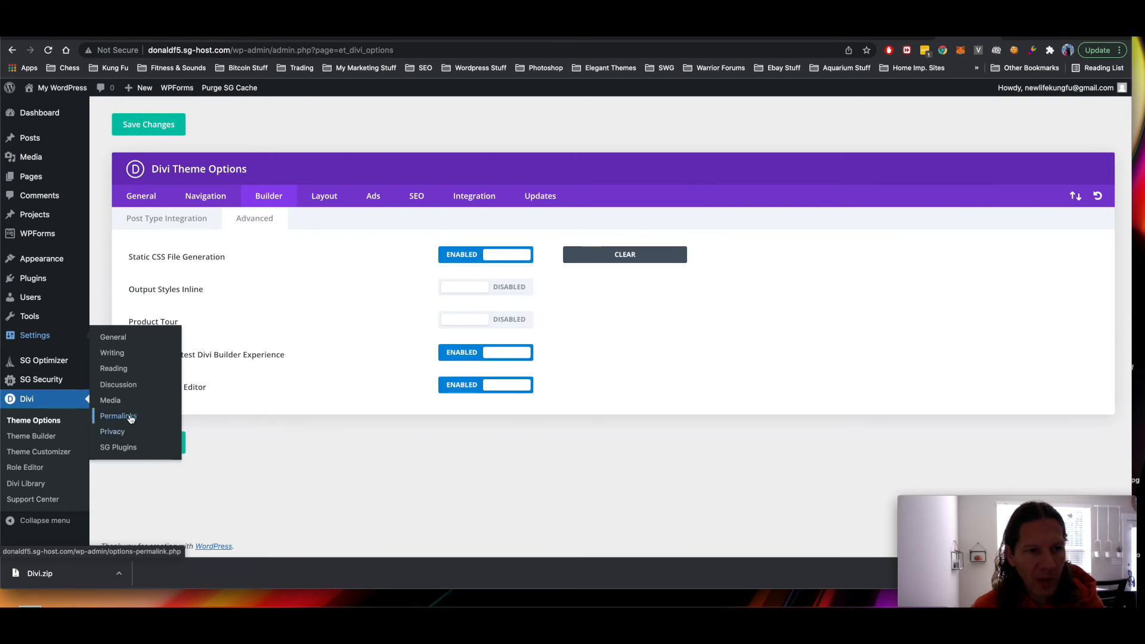
# - Open Settings > Permalinks, confirming Post name is the structure
pyautogui.click(116, 415)
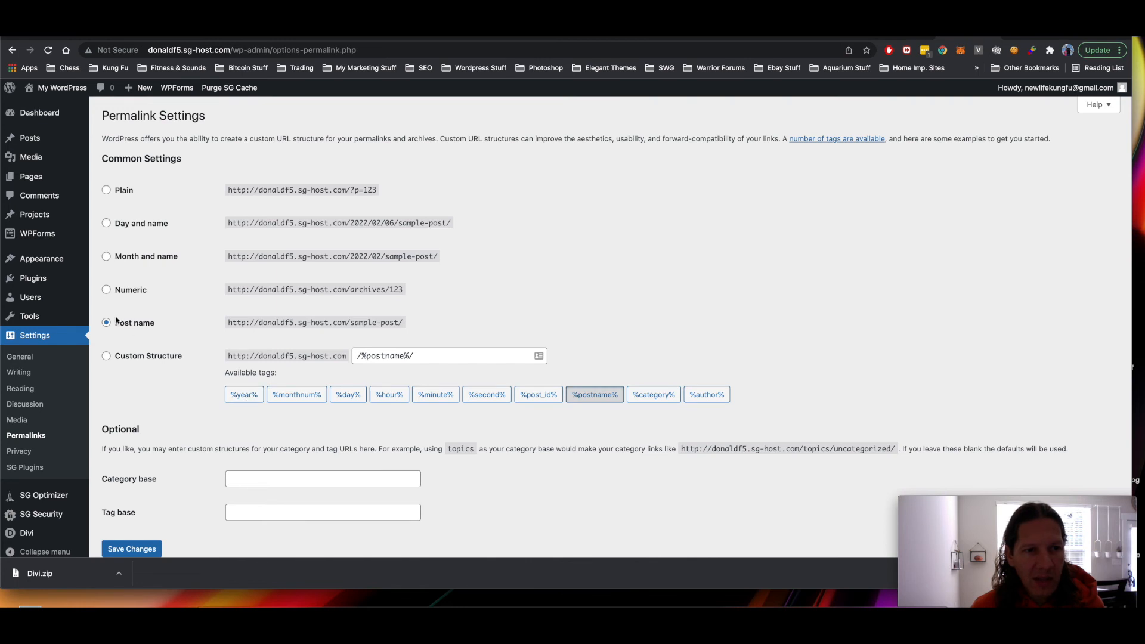
pyautogui.moveTo(222, 313)
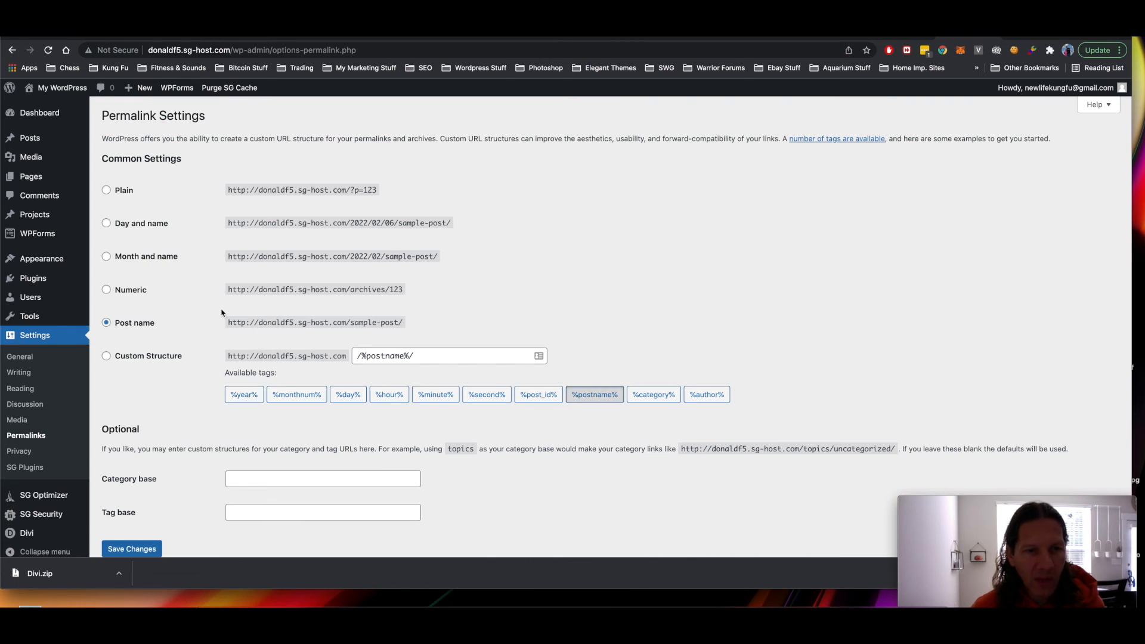
pyautogui.moveTo(193, 326)
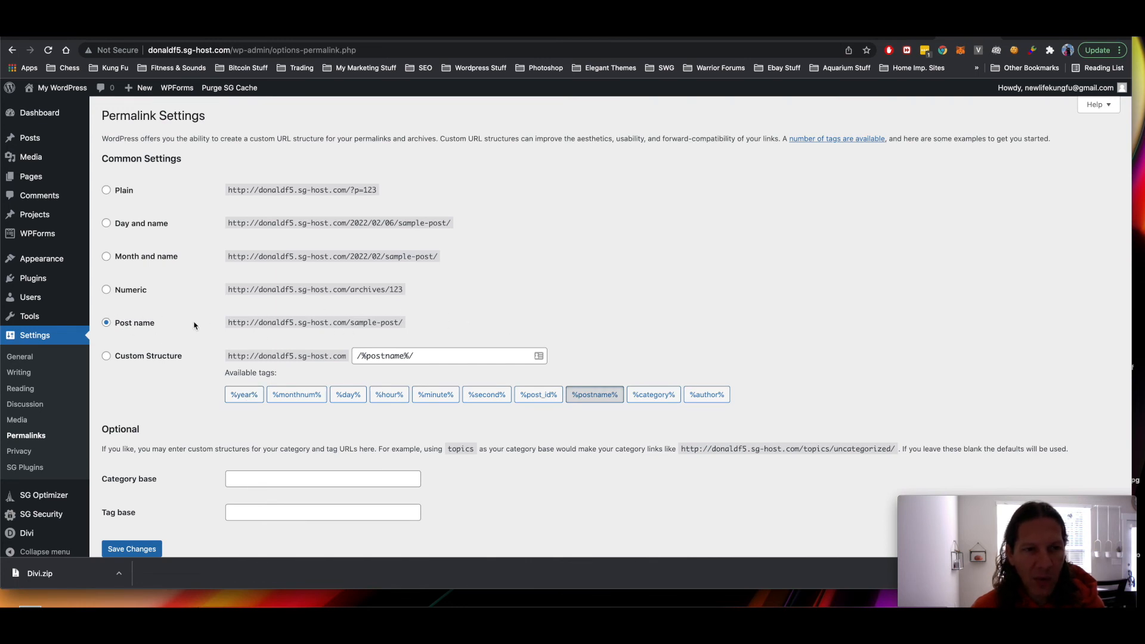